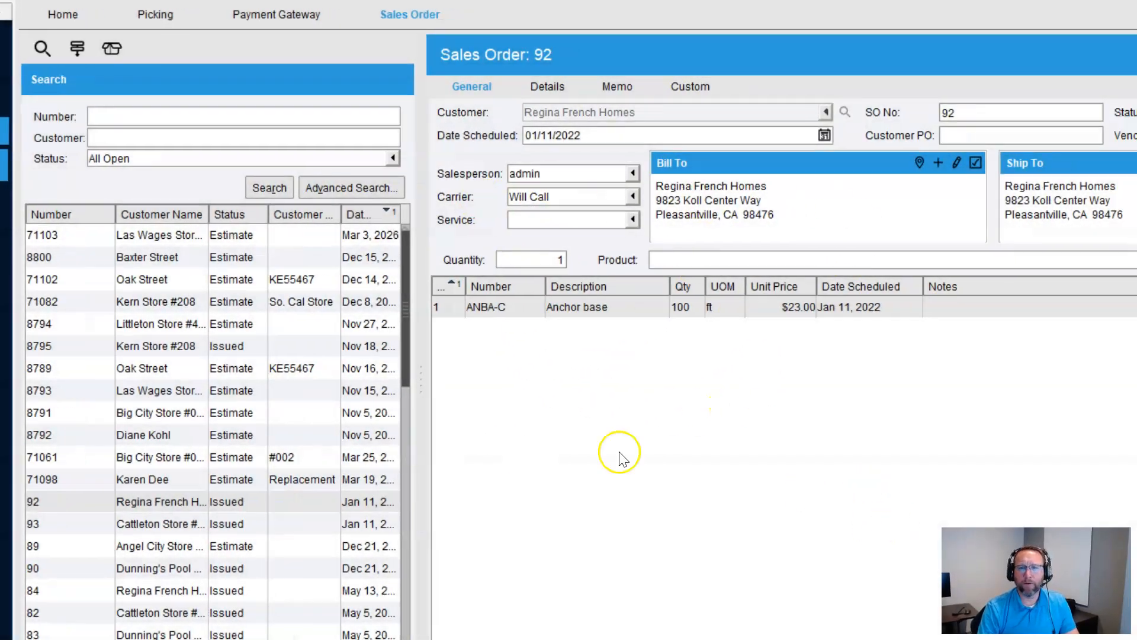
pyautogui.moveTo(500, 307)
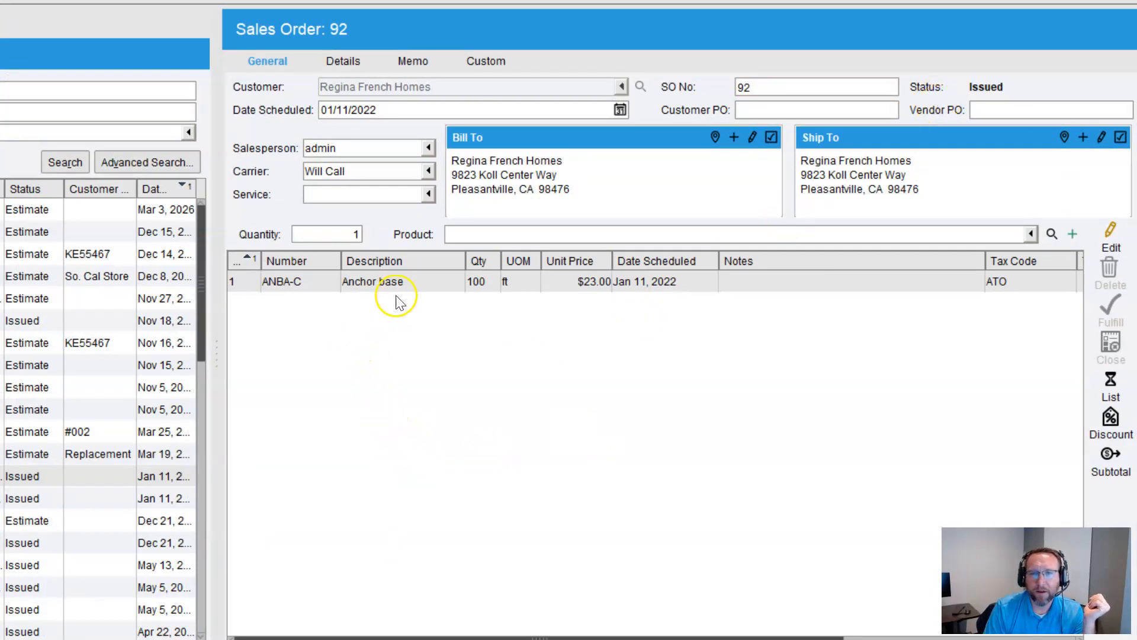
pyautogui.moveTo(428, 110)
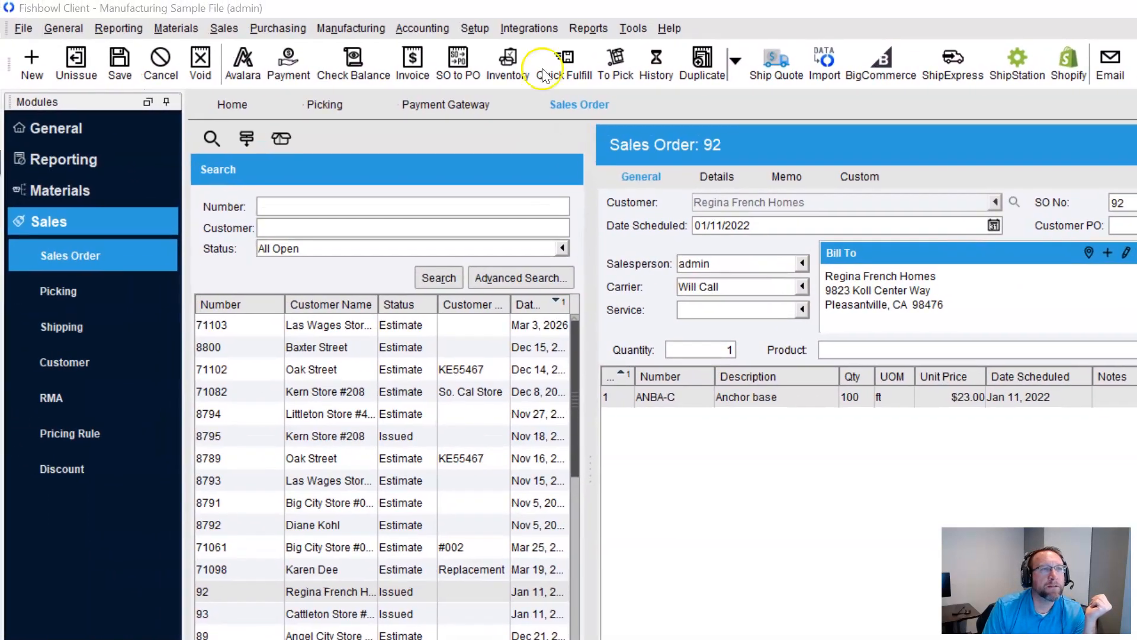
# Cancel sales order 92 with Yes, then select estimate SO 8791 for Big City Store #002.
pyautogui.click(160, 63)
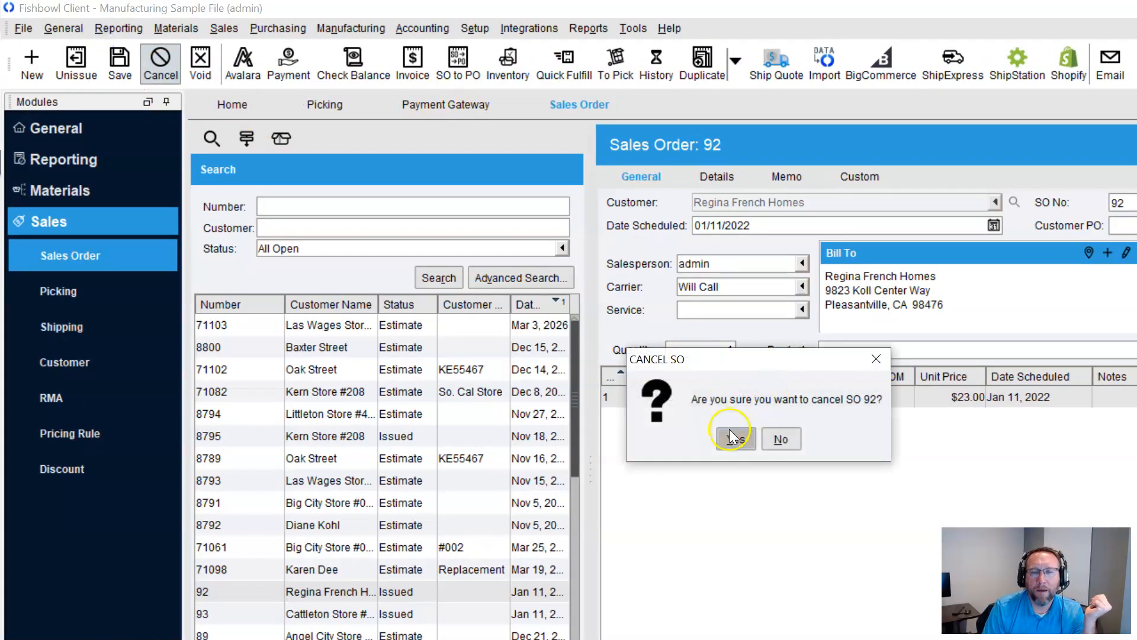
pyautogui.click(735, 438)
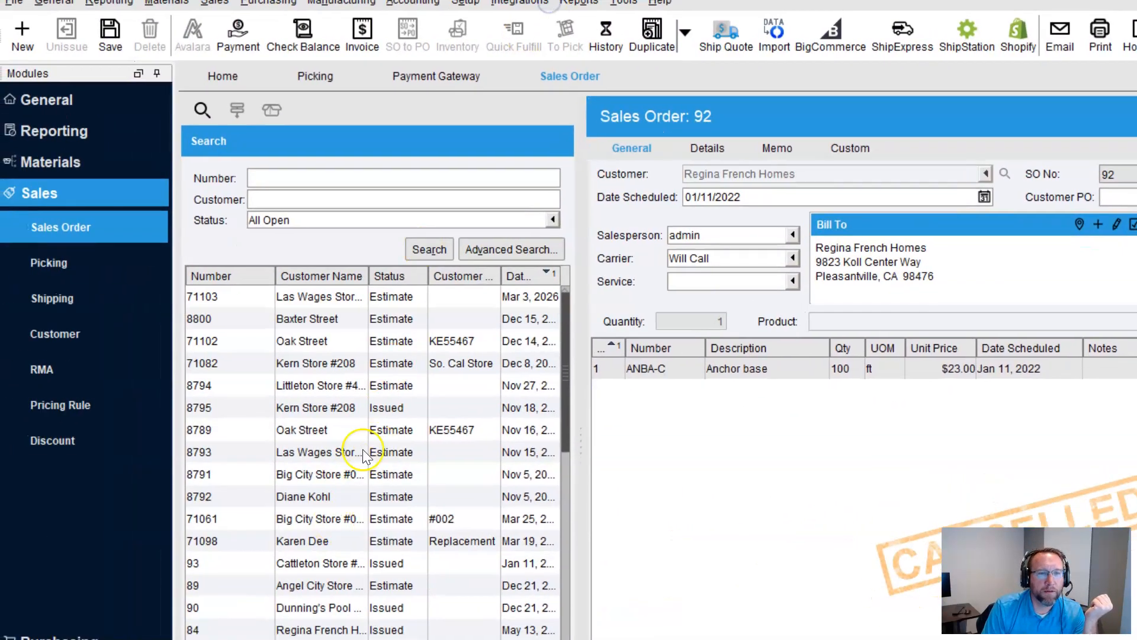
pyautogui.click(319, 474)
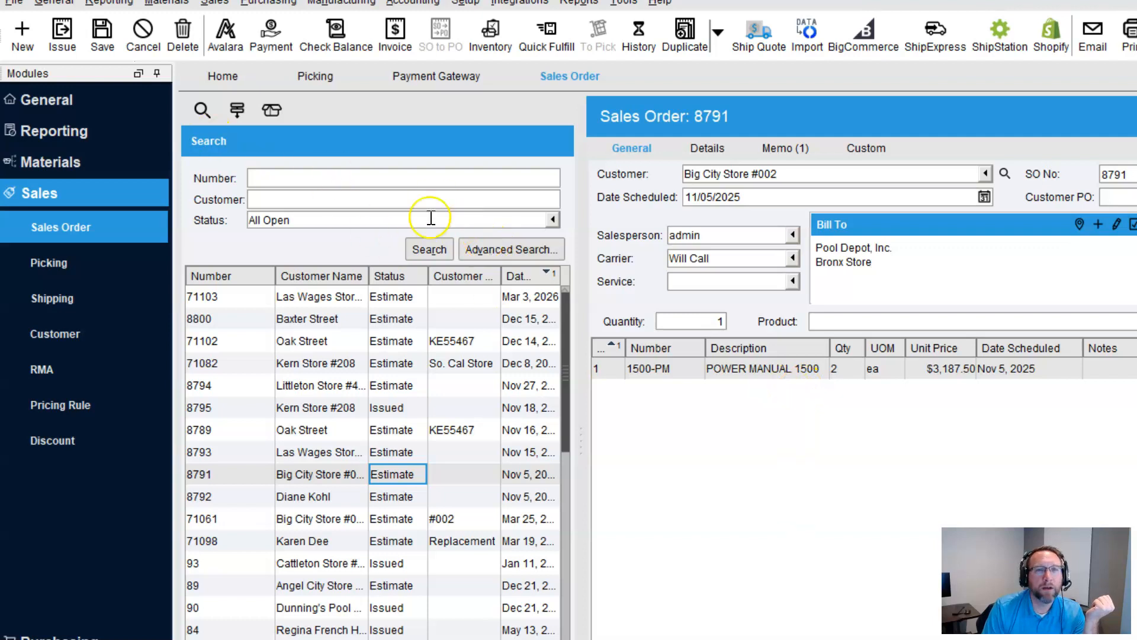
# Go to the Shipping module to view shipment S17 for Las Wages Store #554.
pyautogui.click(314, 76)
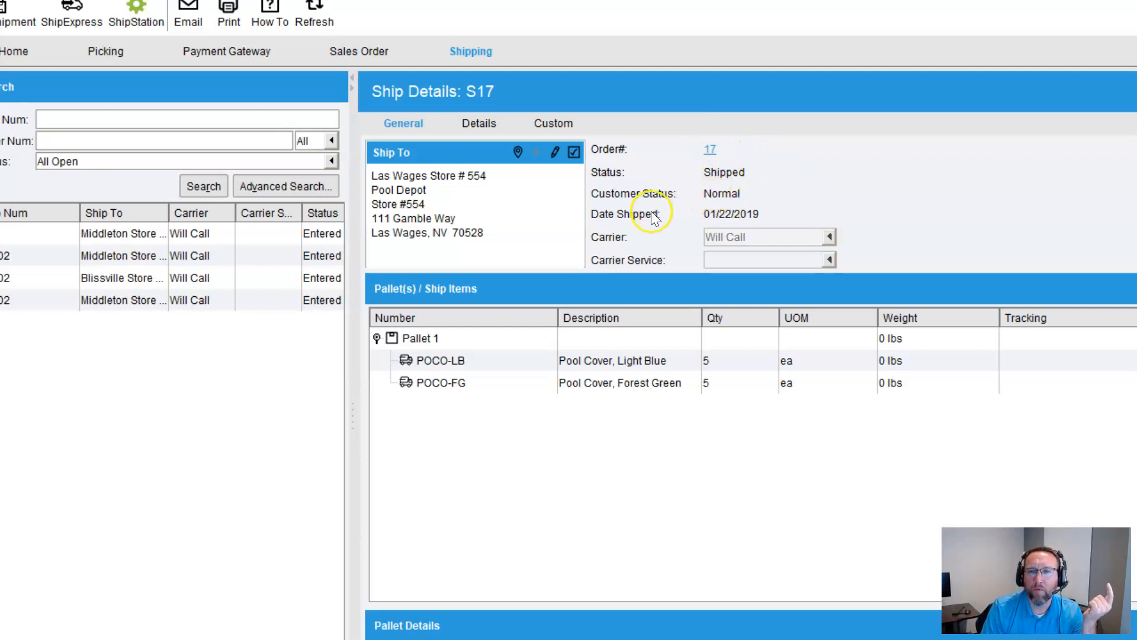
pyautogui.moveTo(525, 211)
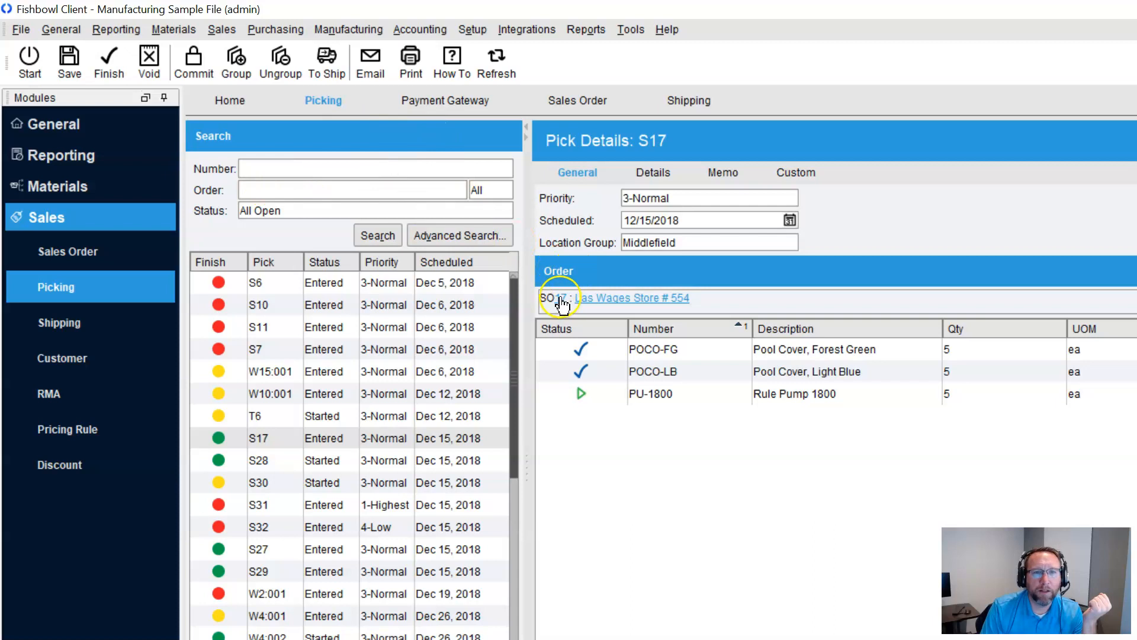
# Finish pick S17 including the Rule Pump 1800 line, then return to sales order 17 via its link.
pyautogui.click(561, 299)
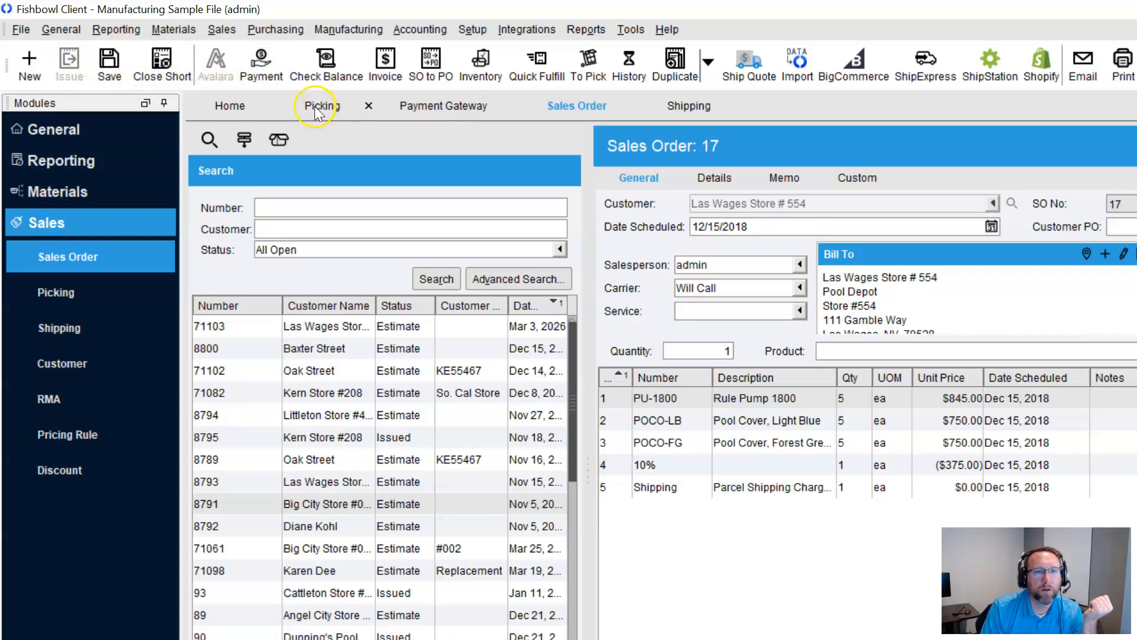
pyautogui.click(323, 106)
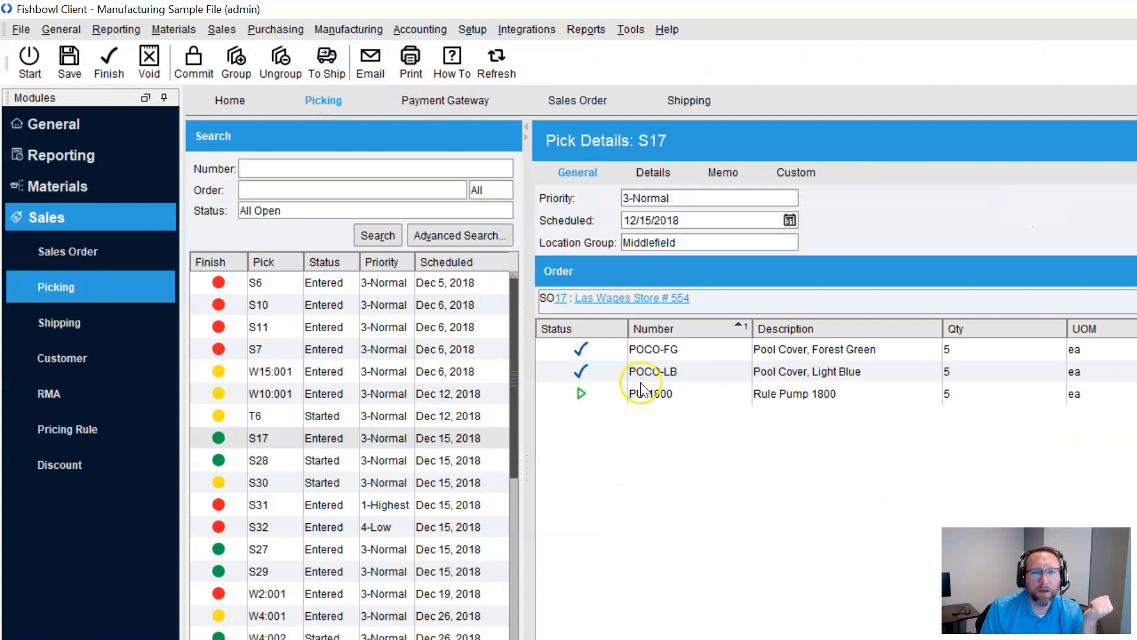
pyautogui.click(649, 393)
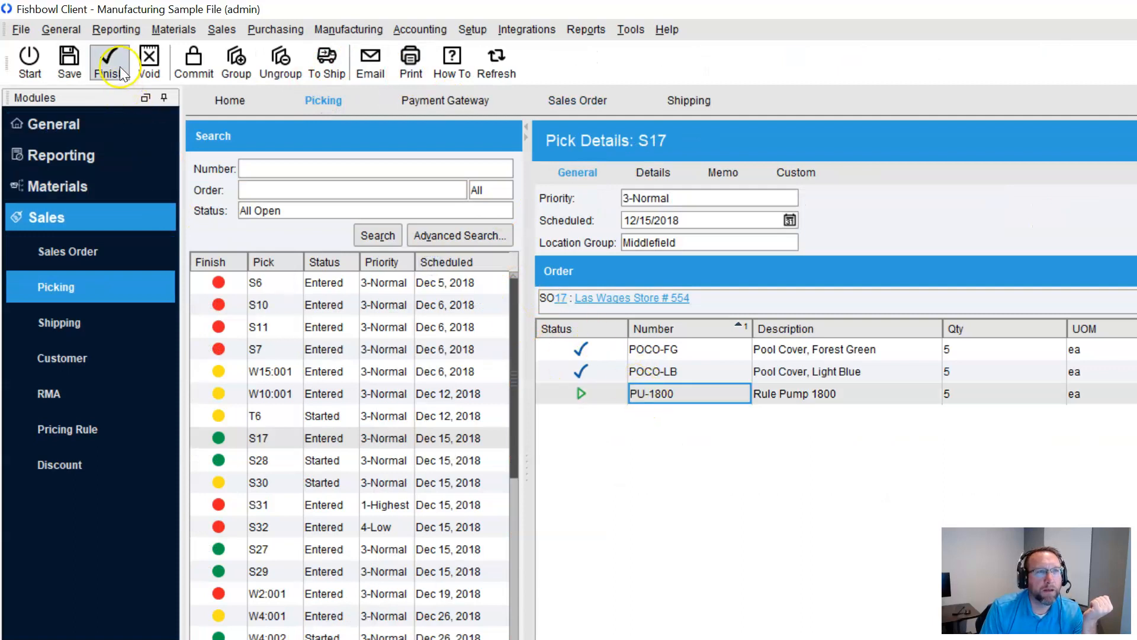
pyautogui.click(109, 62)
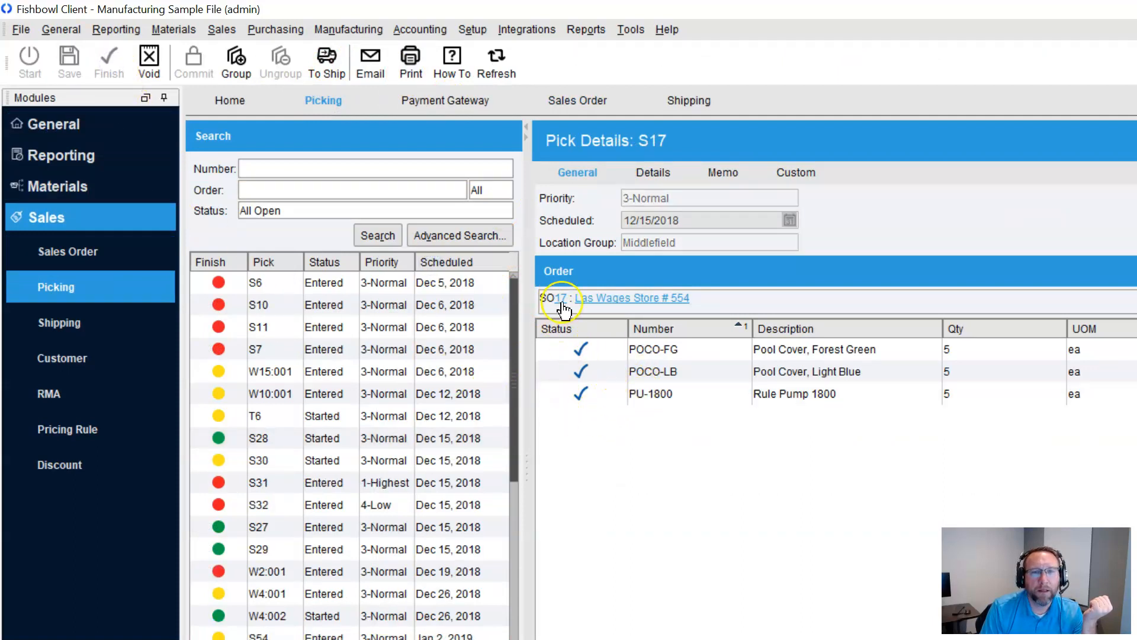
pyautogui.click(555, 298)
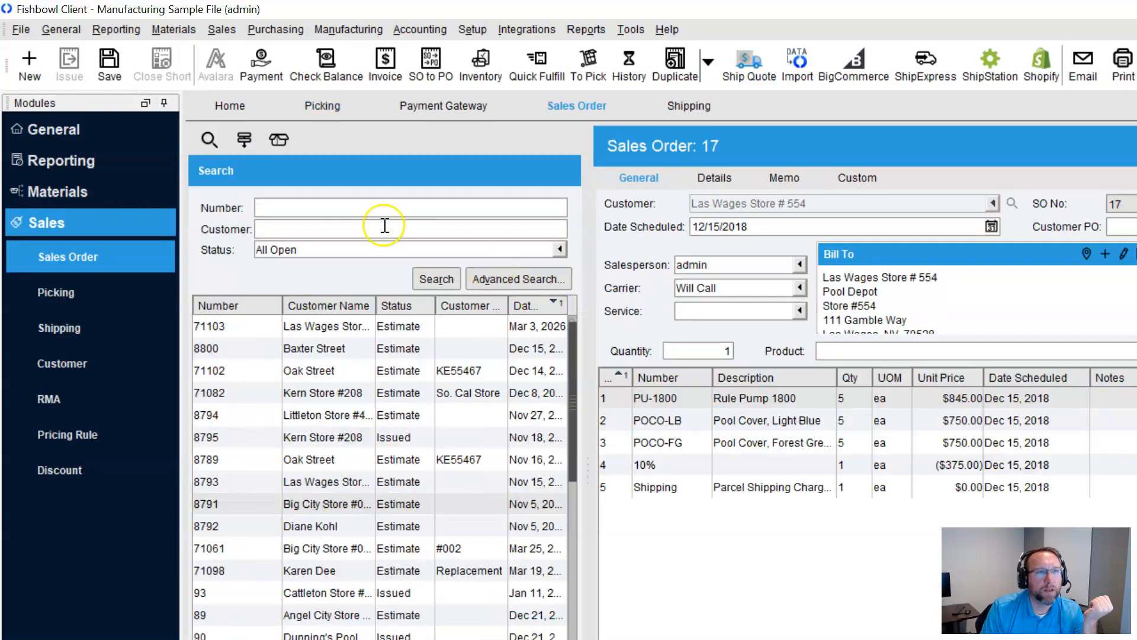
pyautogui.moveTo(162, 58)
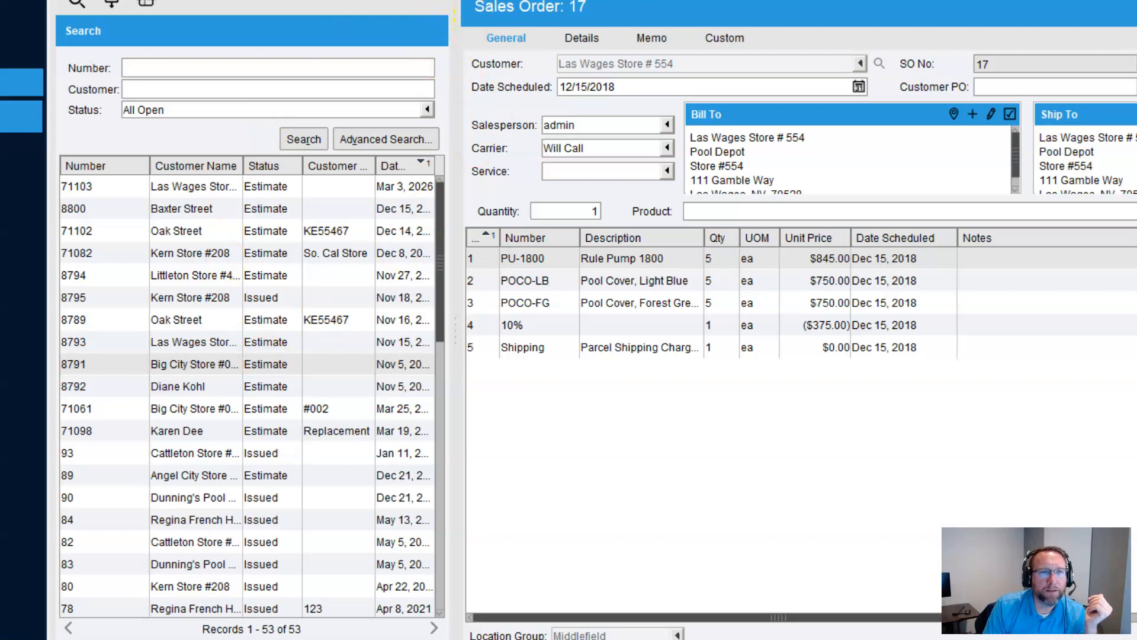
# Filter the pick list with Advanced Search to Show Has Fulfillable, leaving 29 picks.
pyautogui.click(235, 64)
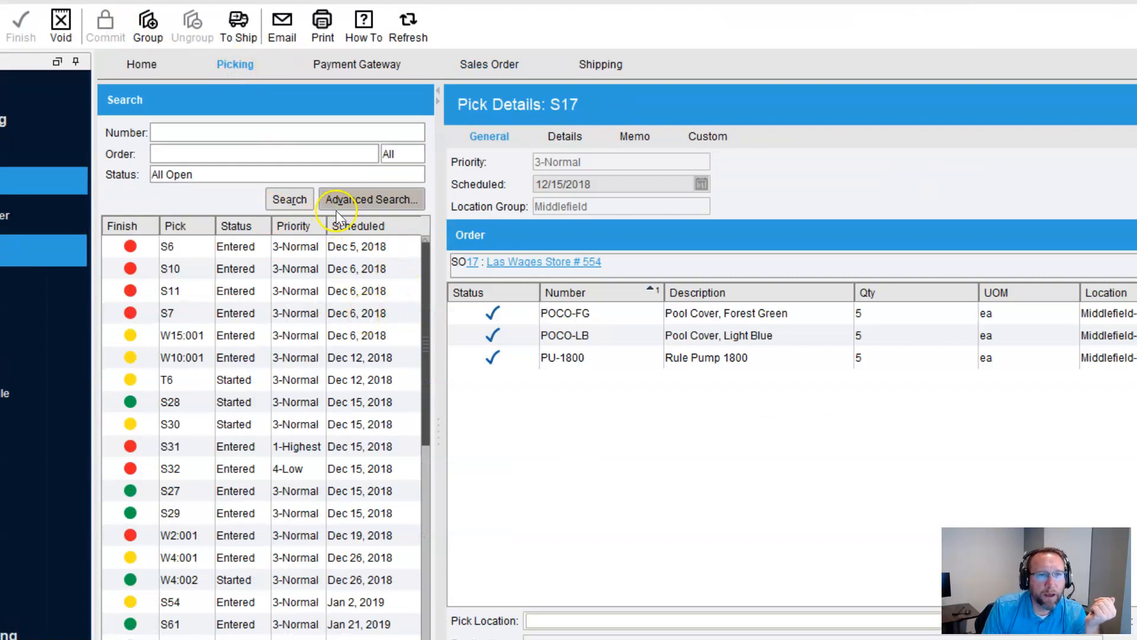
pyautogui.click(371, 199)
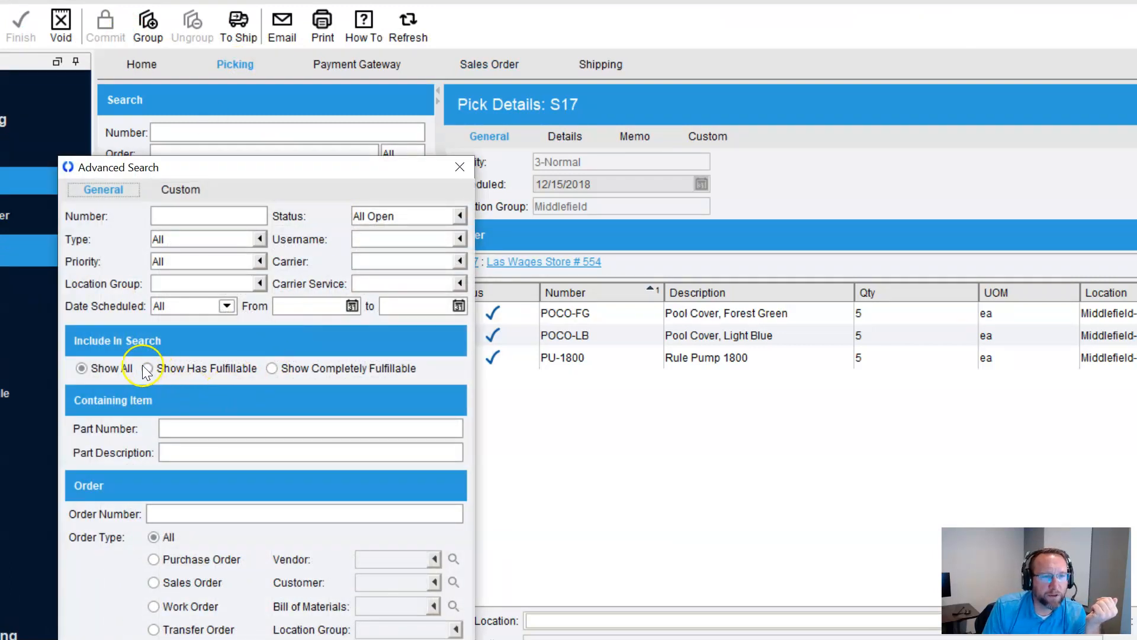
pyautogui.click(147, 368)
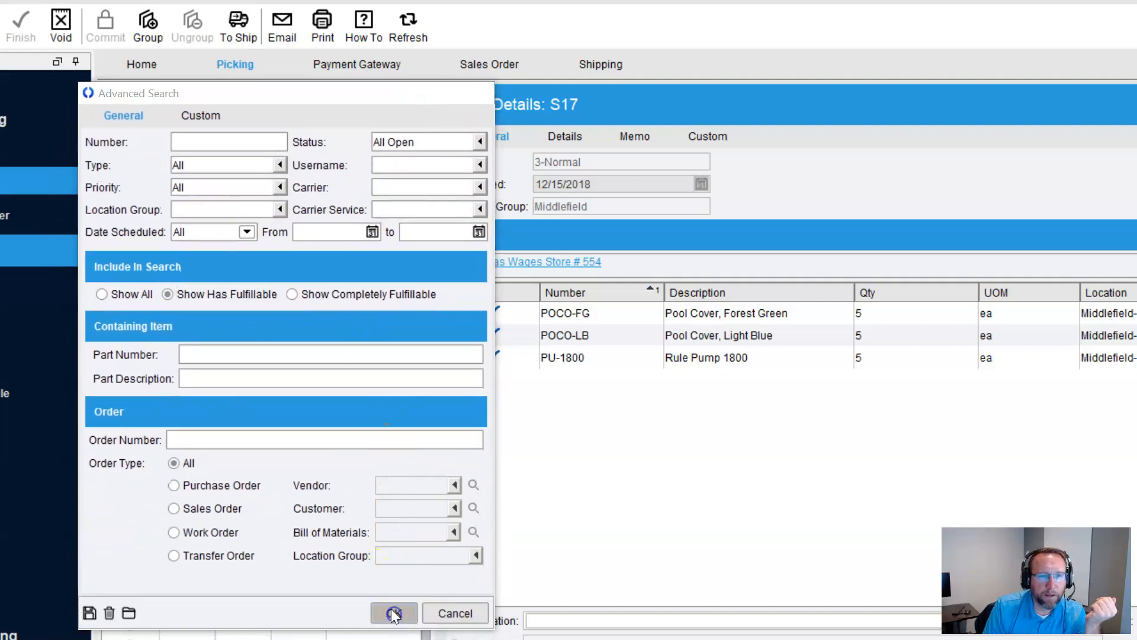
pyautogui.click(393, 612)
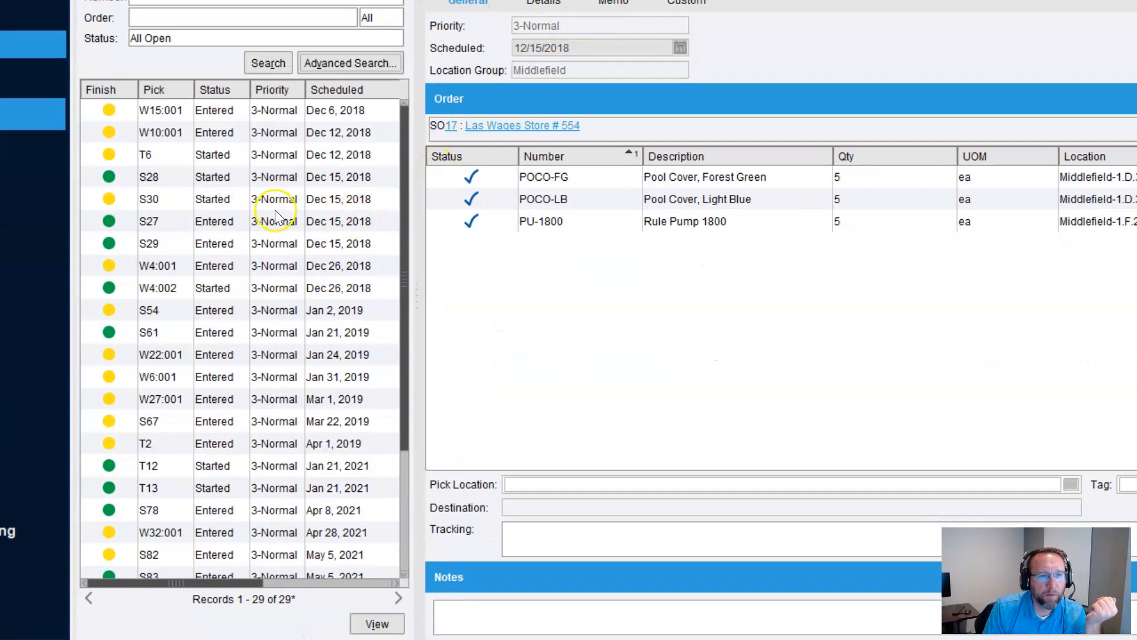
# Review the items of picks S28, S27 and work order pick W4:002.
pyautogui.click(213, 177)
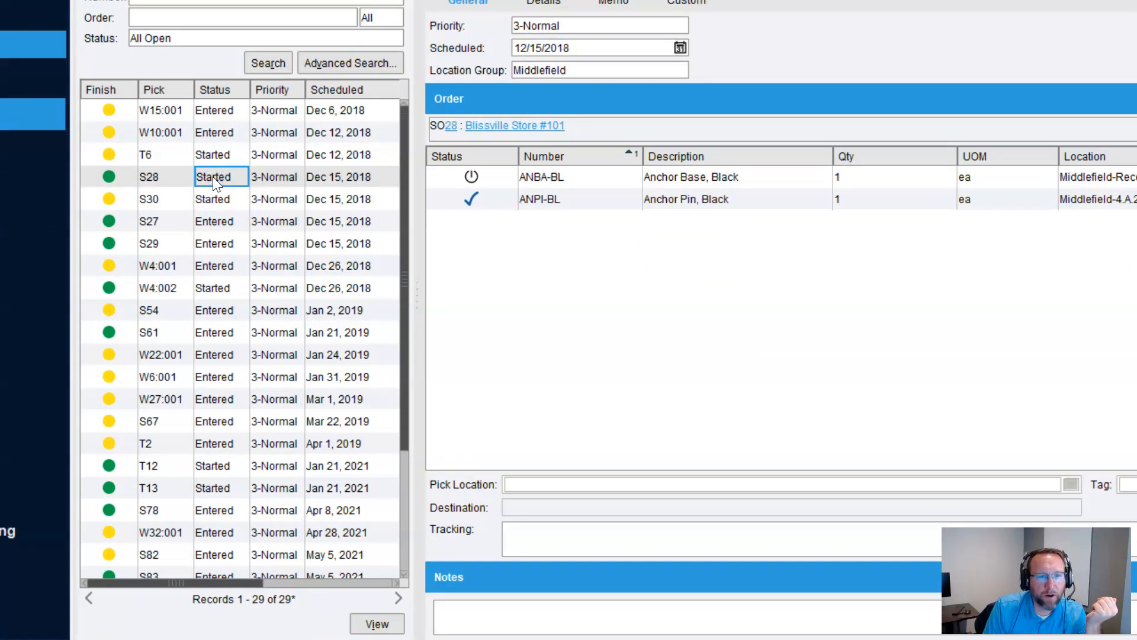
pyautogui.click(214, 222)
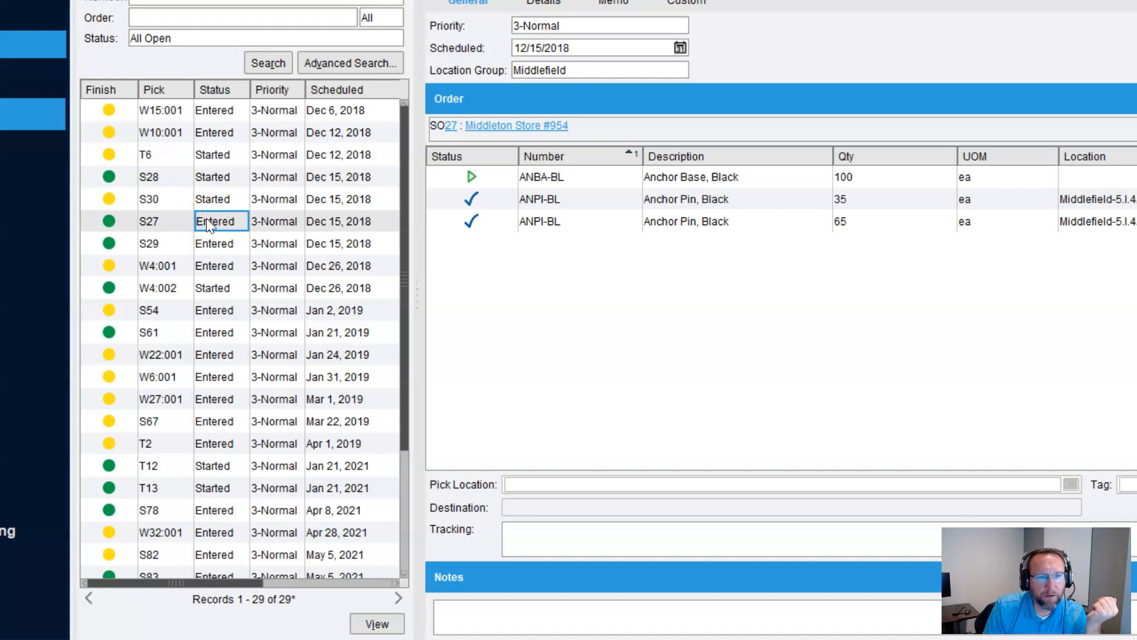
pyautogui.click(215, 243)
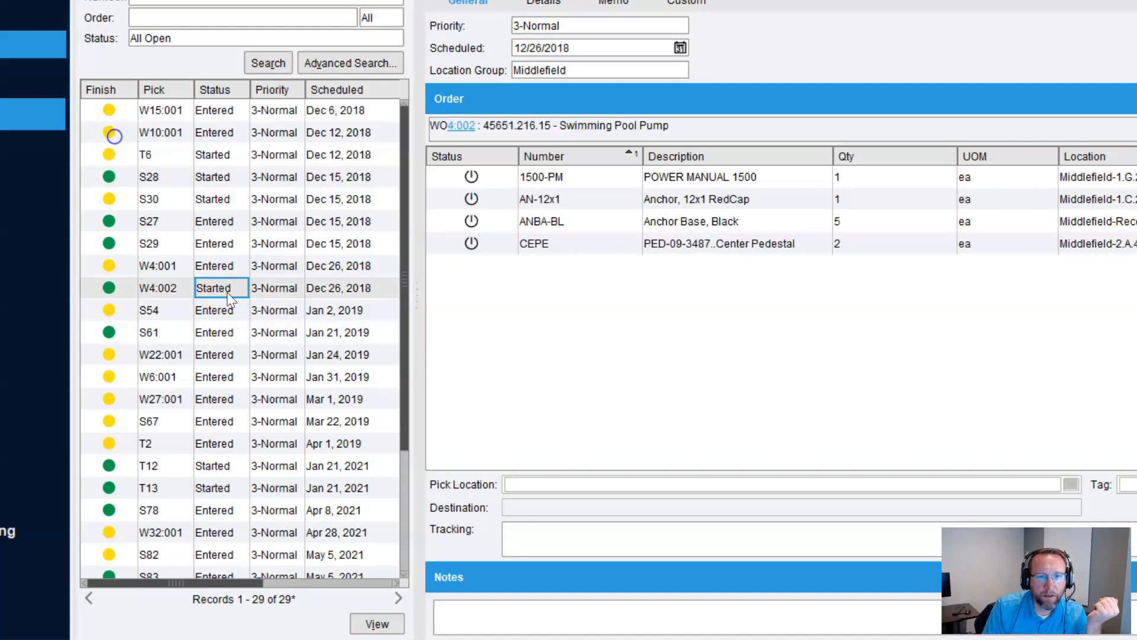
pyautogui.moveTo(473, 235)
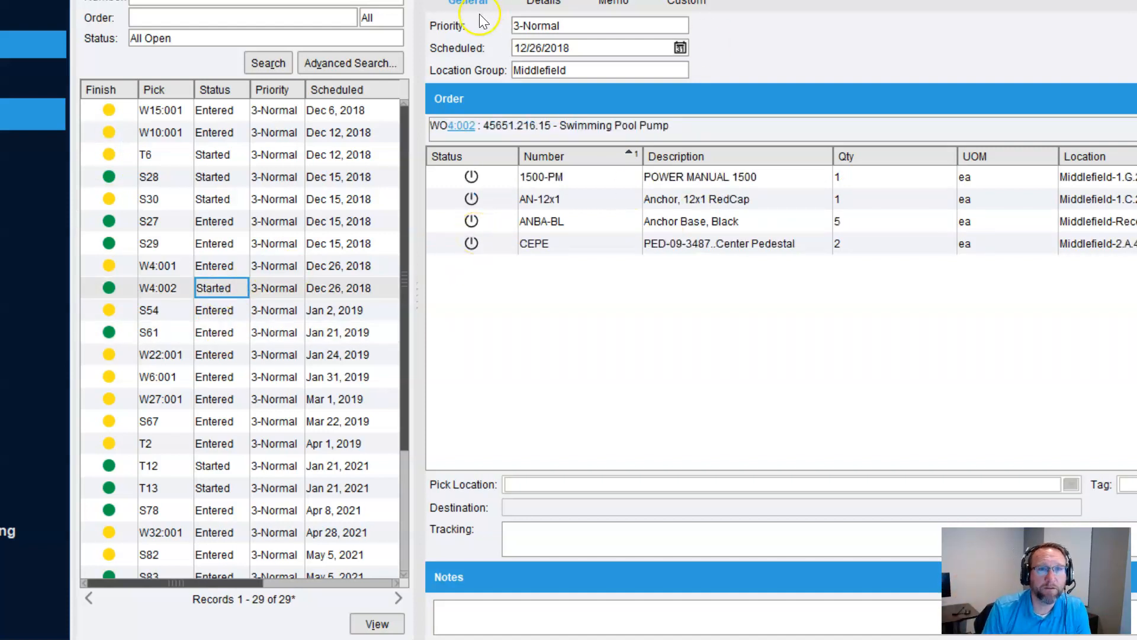
pyautogui.click(381, 18)
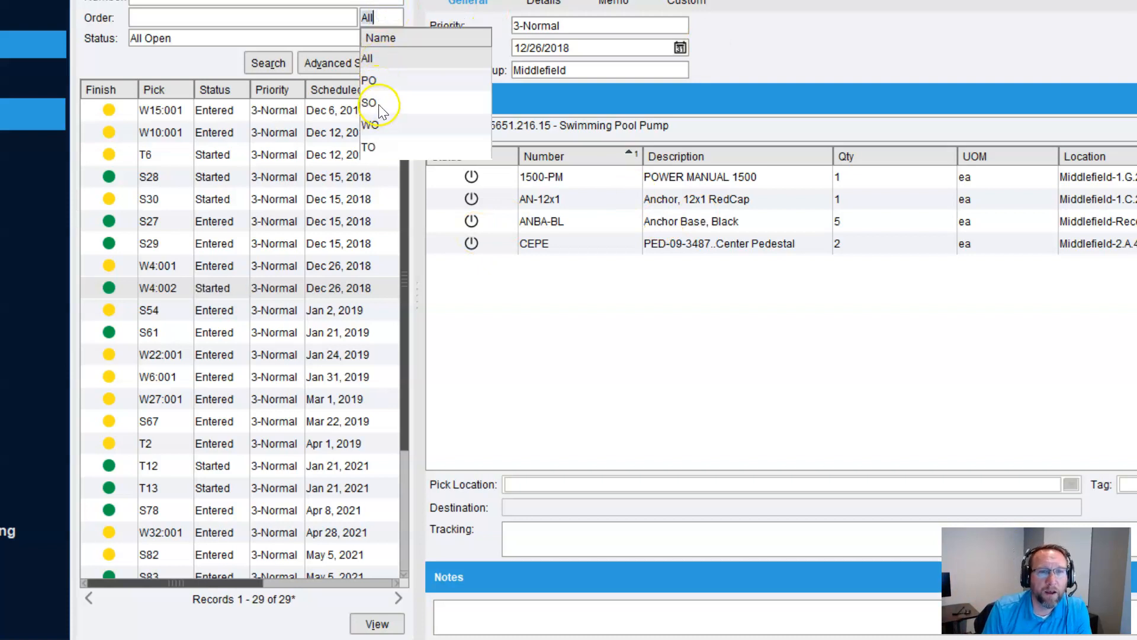
pyautogui.click(328, 63)
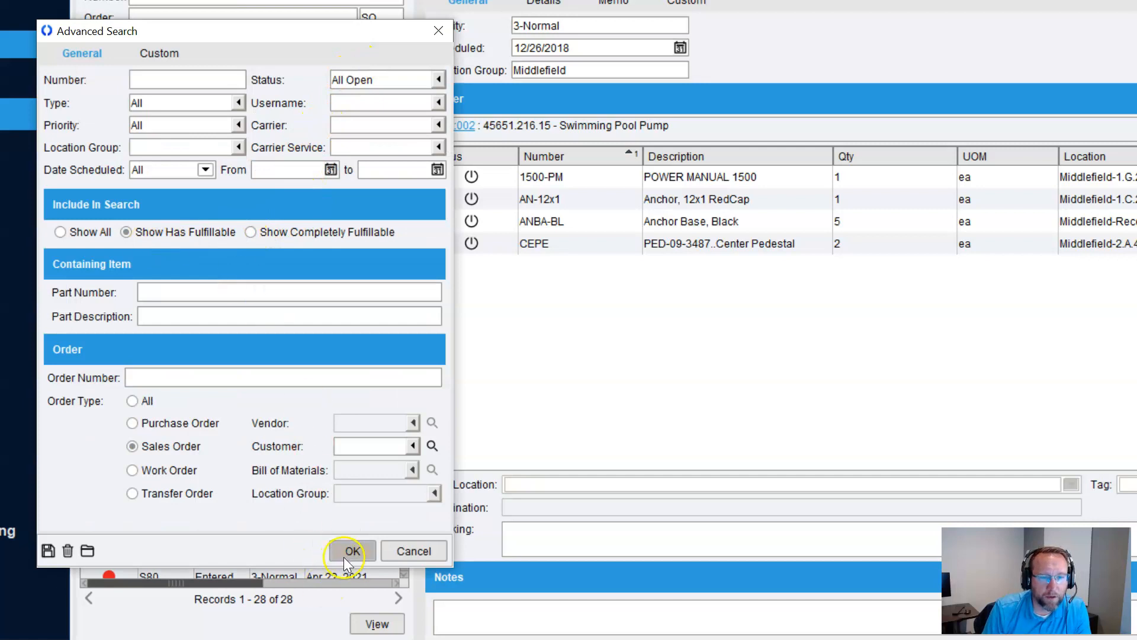
pyautogui.click(352, 551)
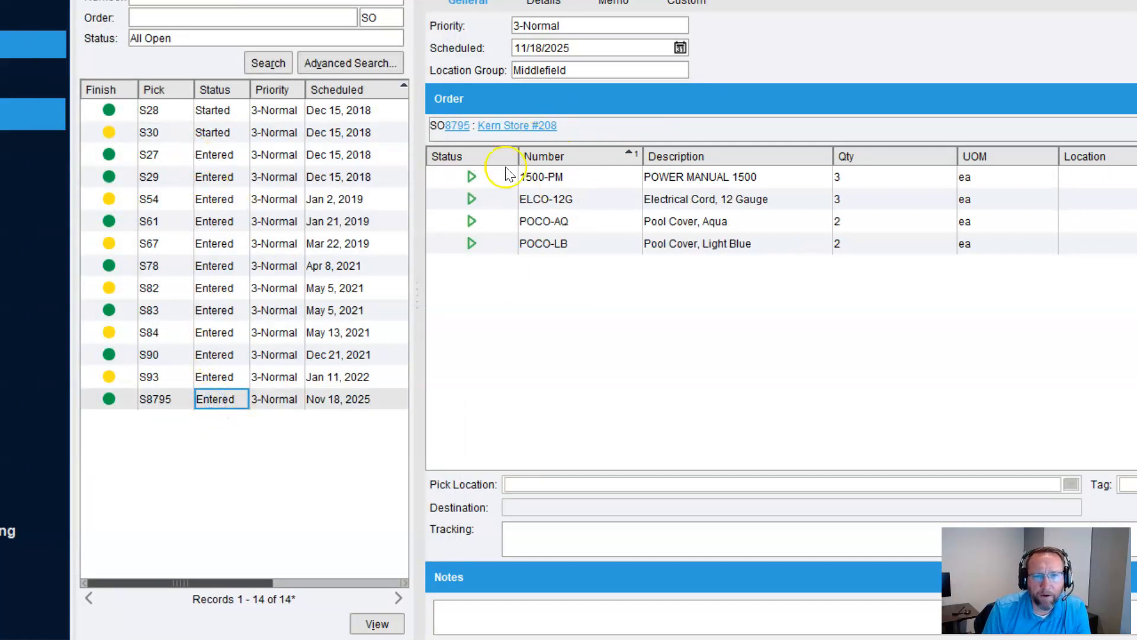
pyautogui.moveTo(471, 153)
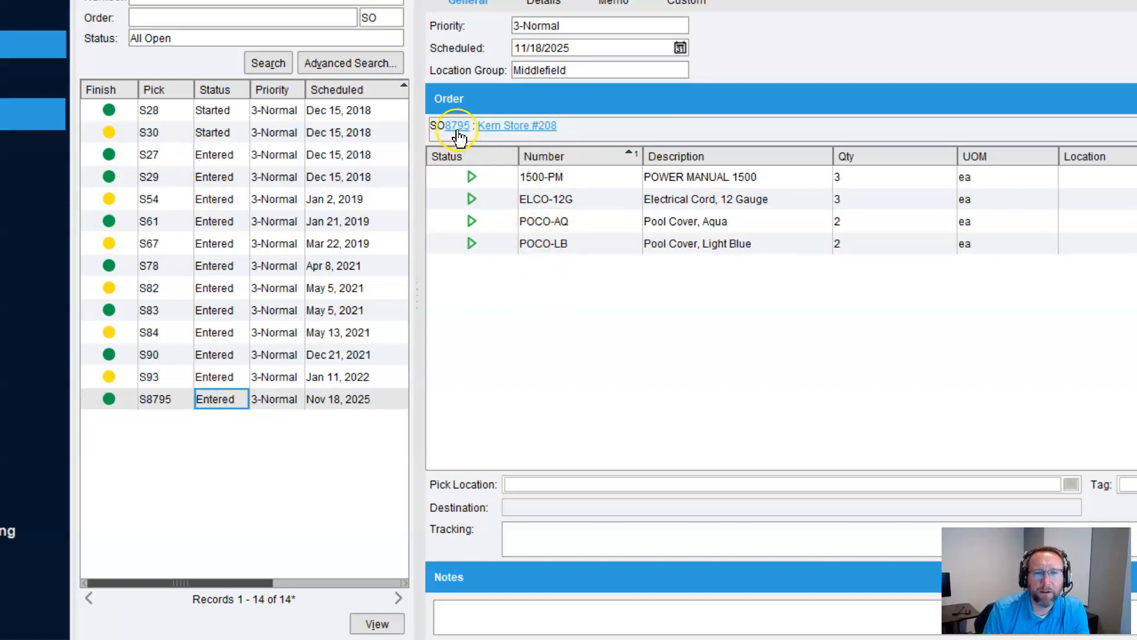
pyautogui.moveTo(482, 283)
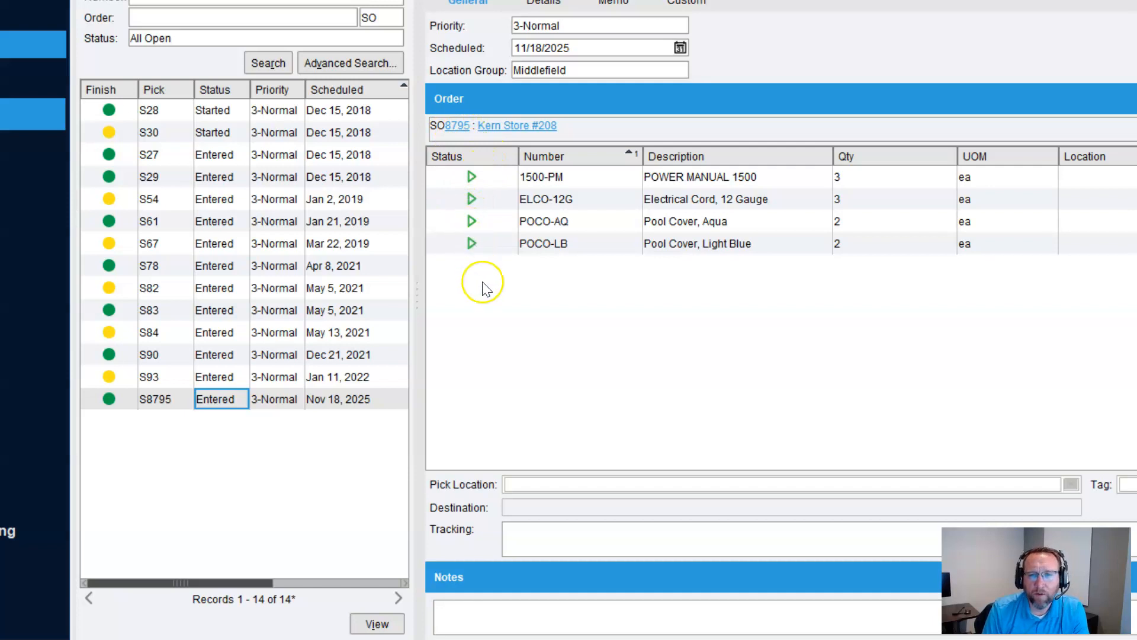
pyautogui.moveTo(492, 61)
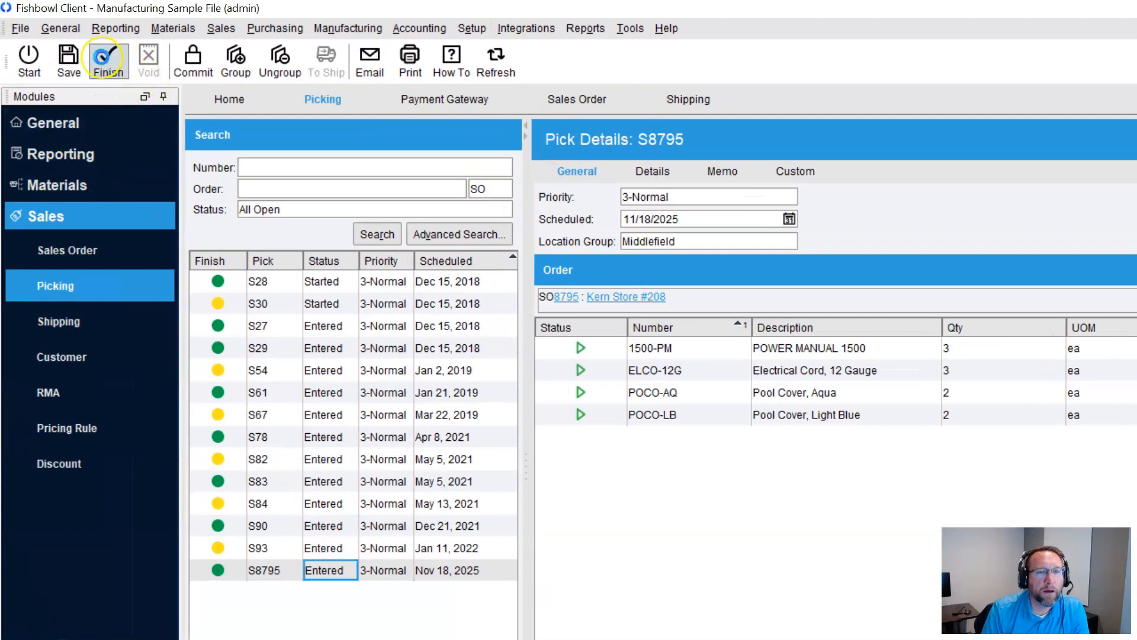
# Finish pick S8795 for Kern Store #208 and bring up sales order 8795 showing In Progress.
pyautogui.click(108, 60)
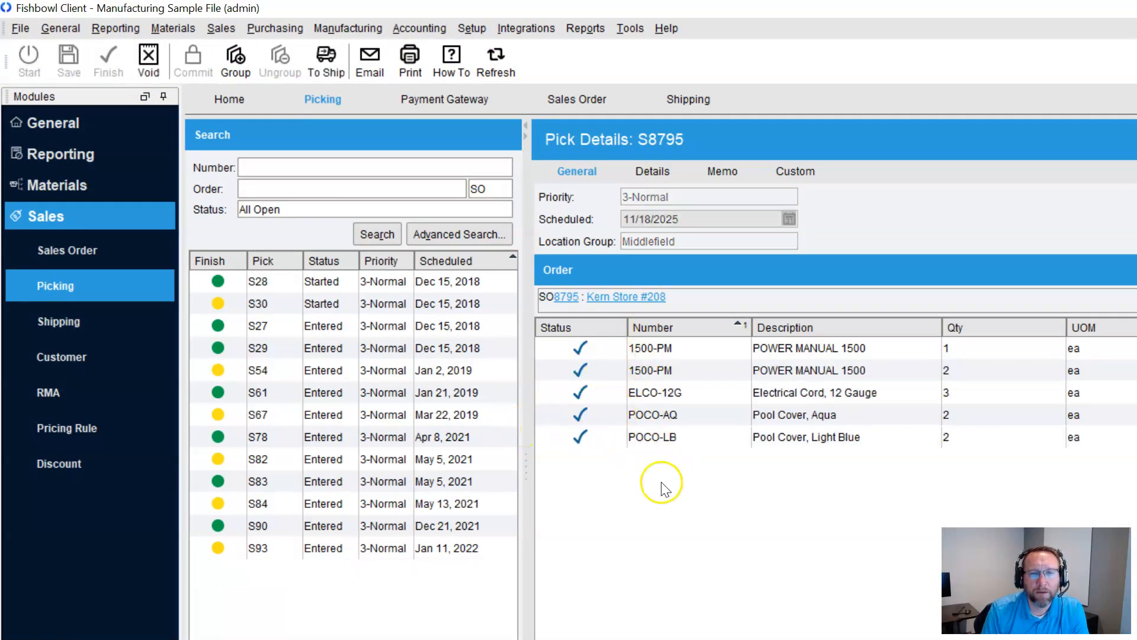
pyautogui.moveTo(564, 297)
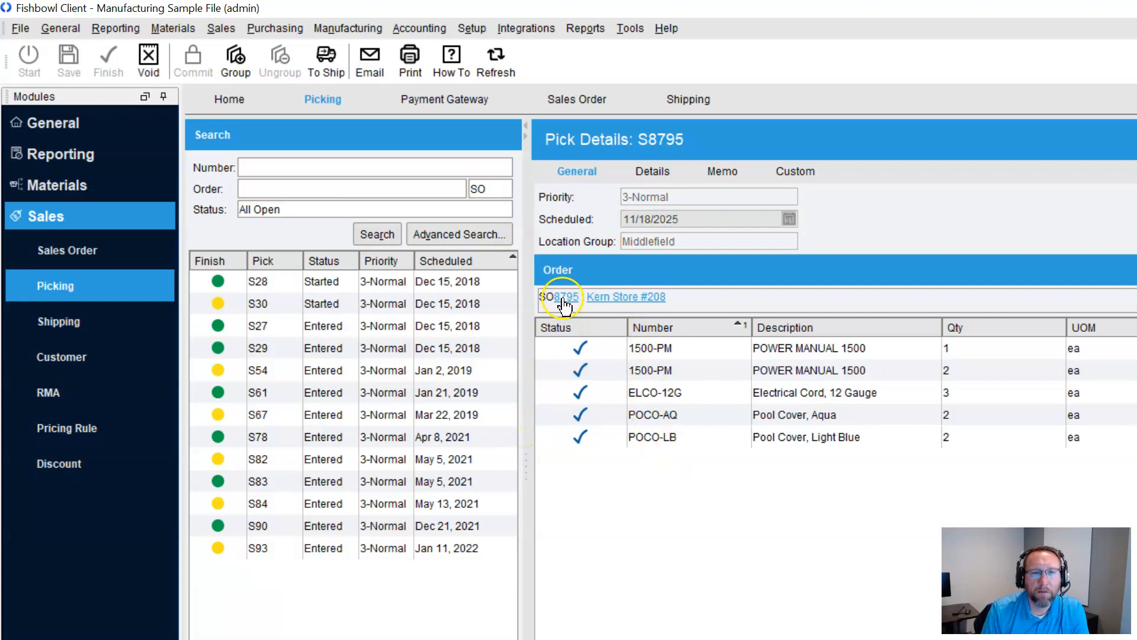
pyautogui.click(561, 296)
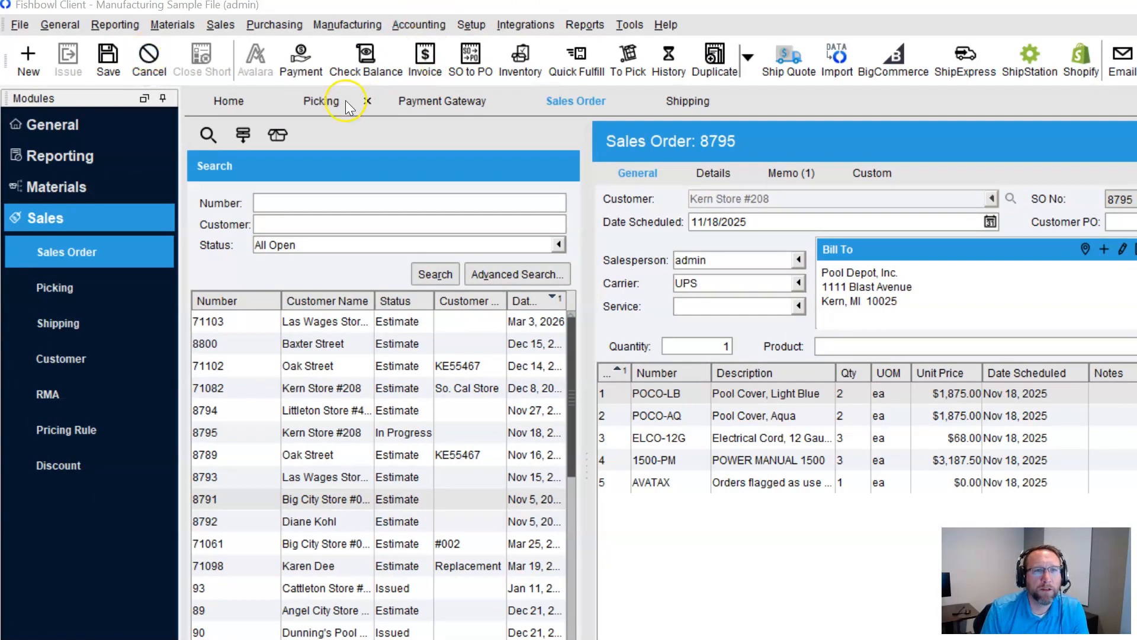
# Void the finished pick S8795 back to Entered.
pyautogui.click(321, 101)
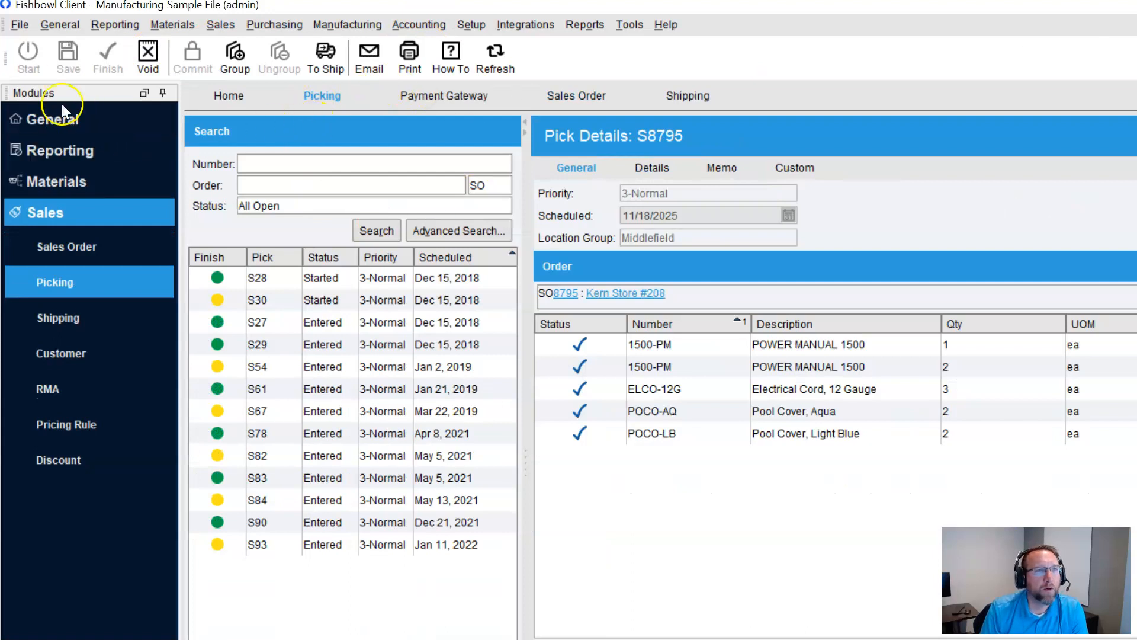
pyautogui.click(19, 24)
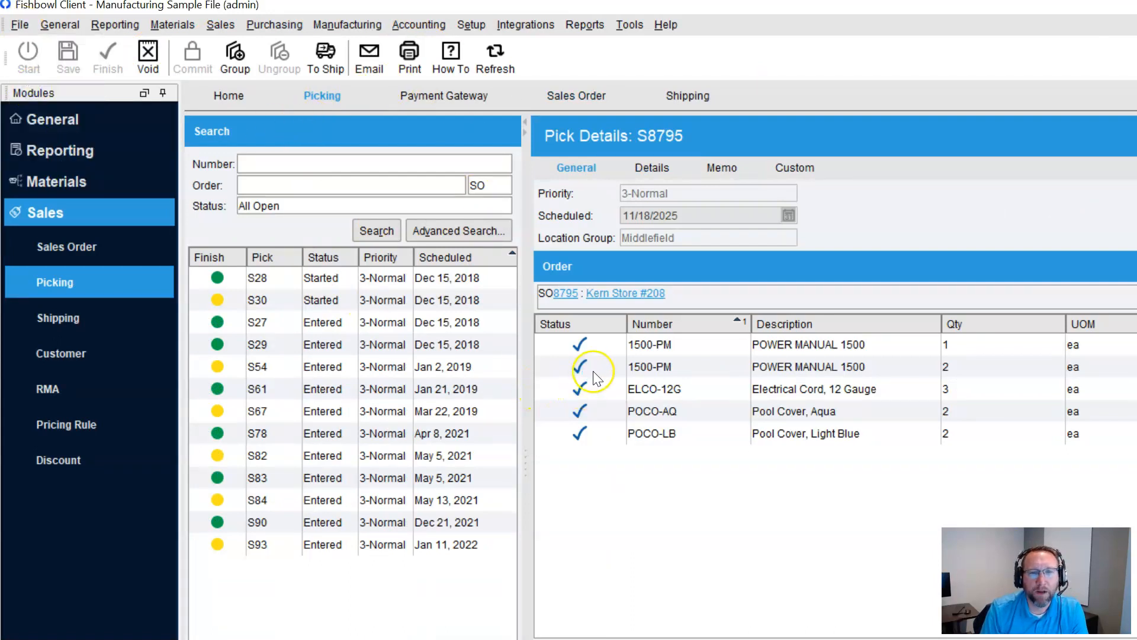
pyautogui.click(409, 57)
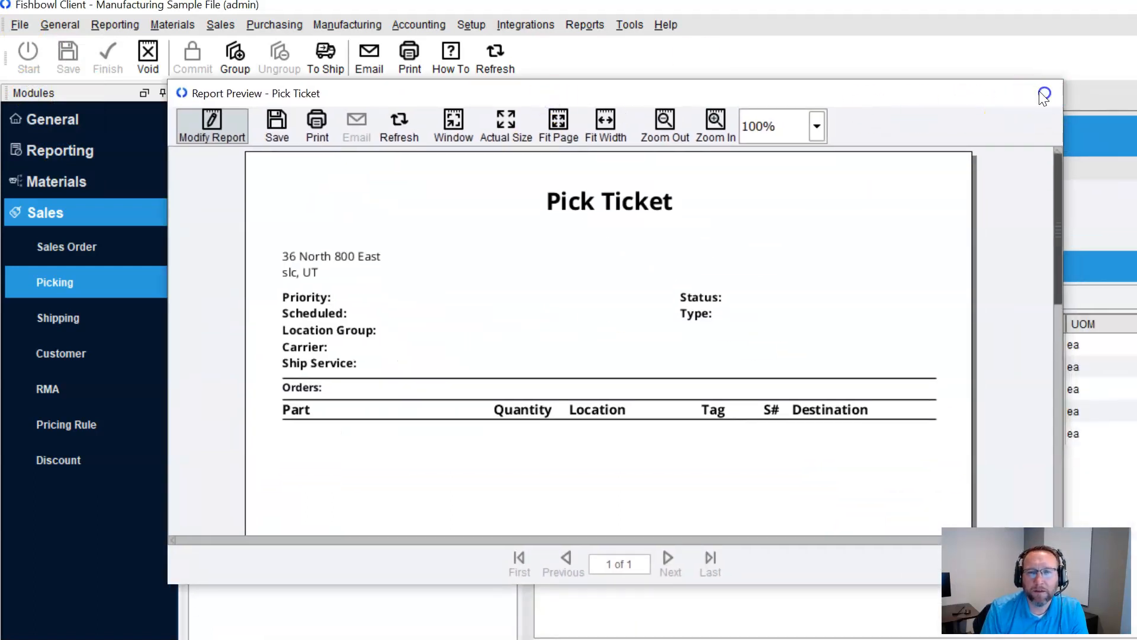
pyautogui.click(1043, 94)
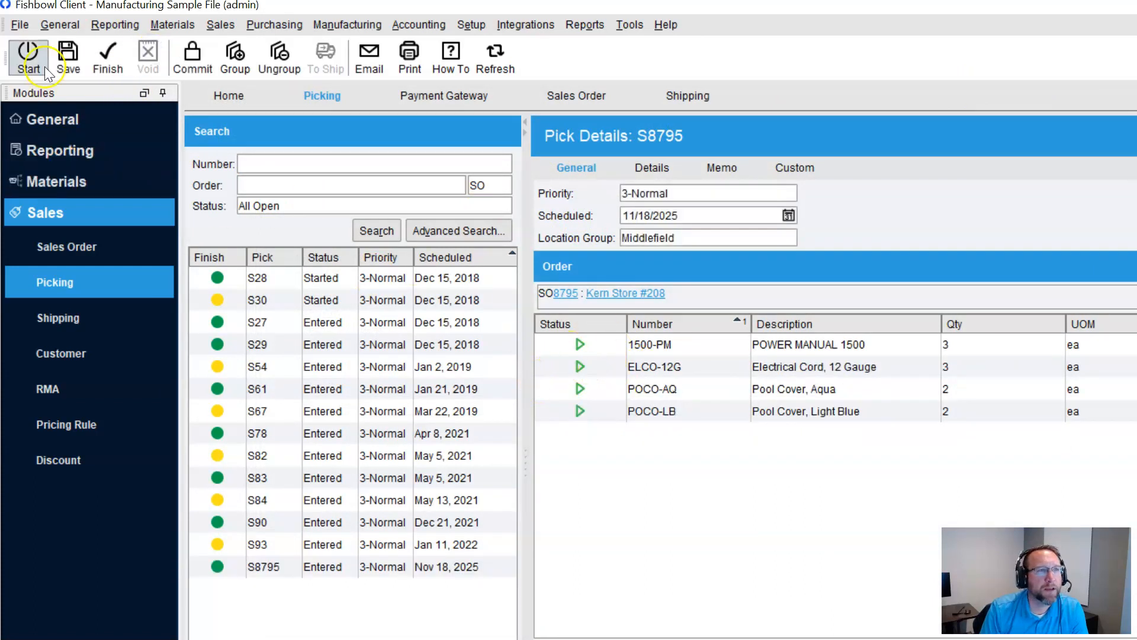
# Start pick S8795 again, previewing its five-line pick ticket before closing the report.
pyautogui.click(28, 58)
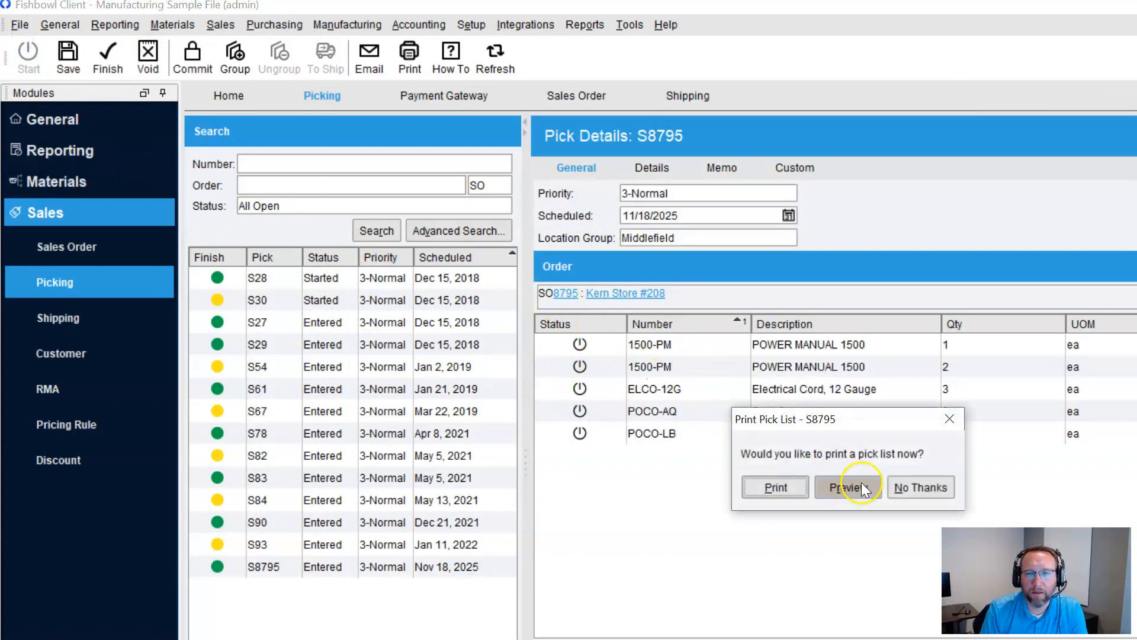
pyautogui.click(849, 487)
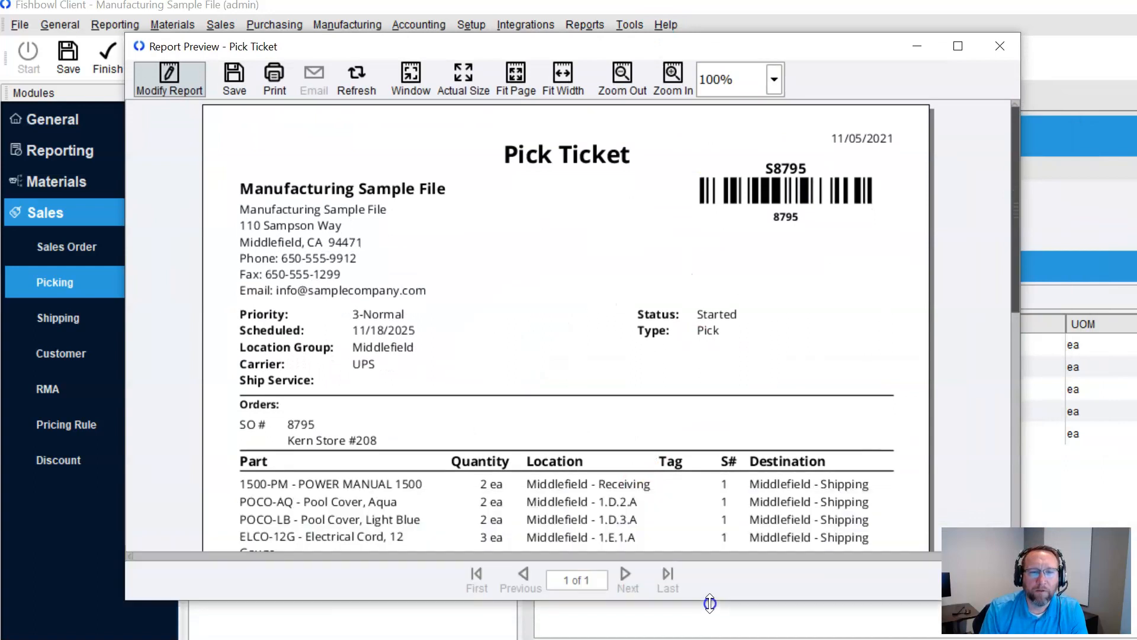
pyautogui.scroll(-3)
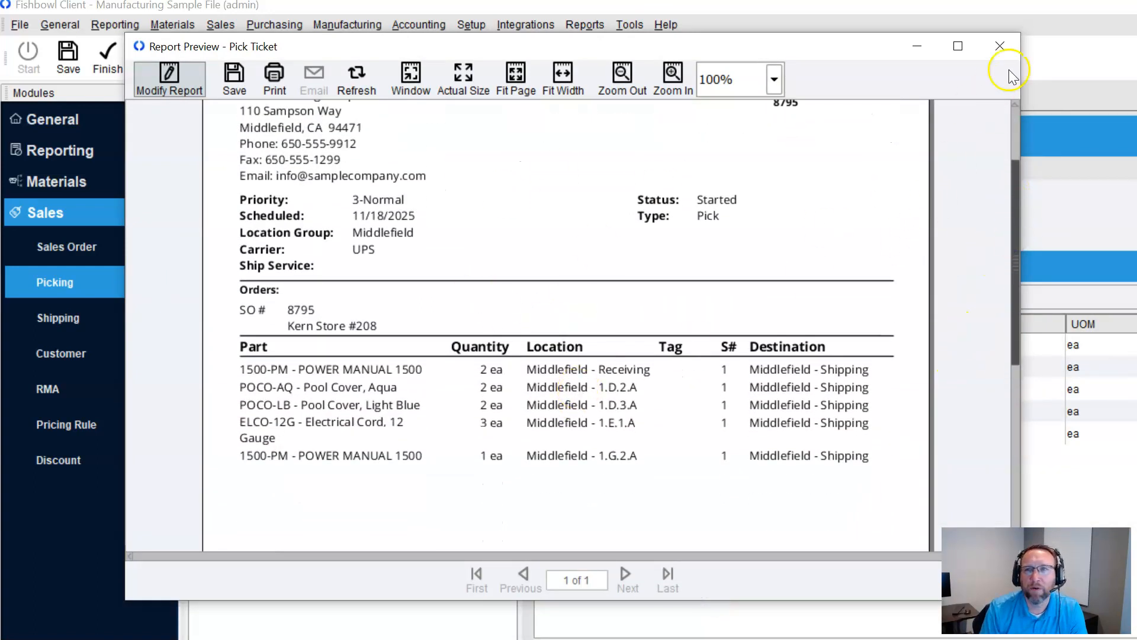
pyautogui.click(1000, 46)
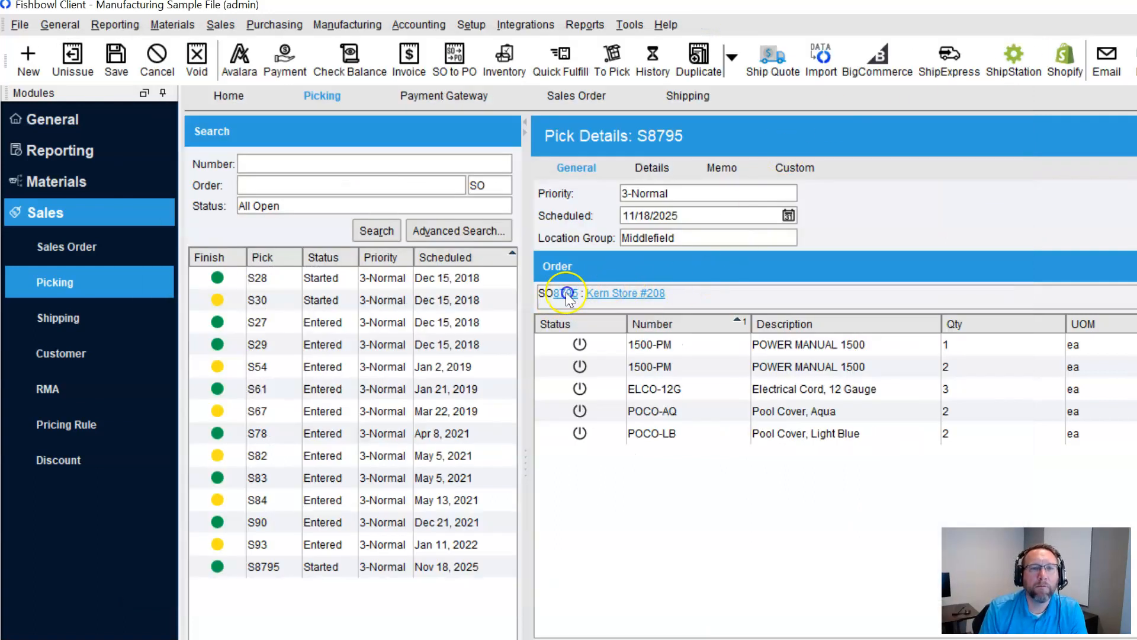
# Cancel sales order 8795 for Kern Store #208 with Yes, dismissing the pick-not-found error.
pyautogui.click(561, 293)
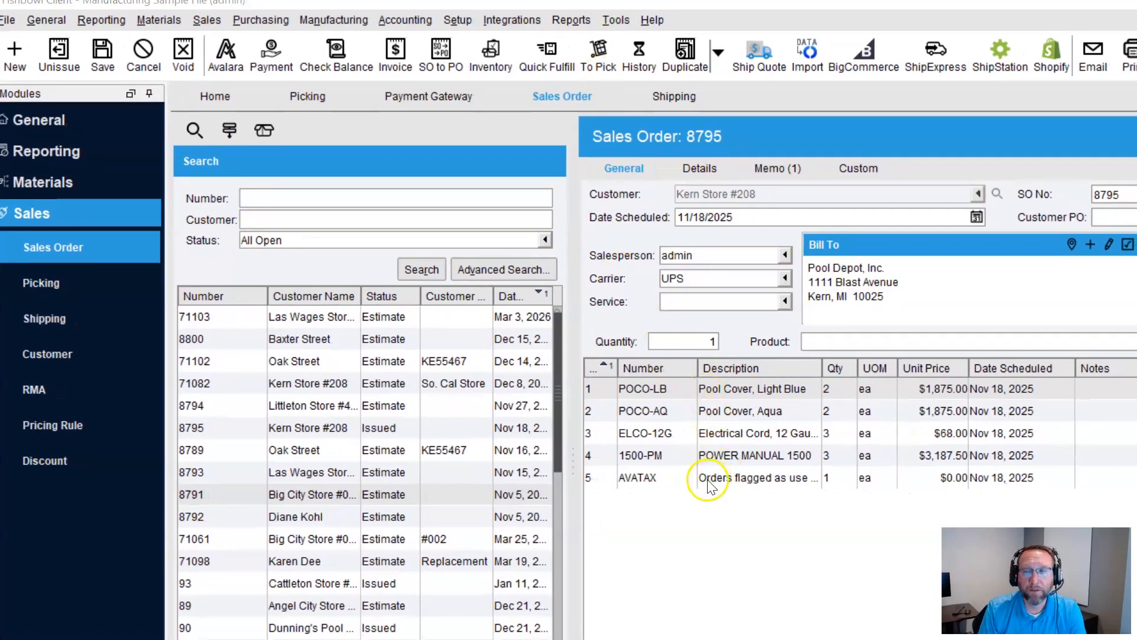
pyautogui.click(308, 96)
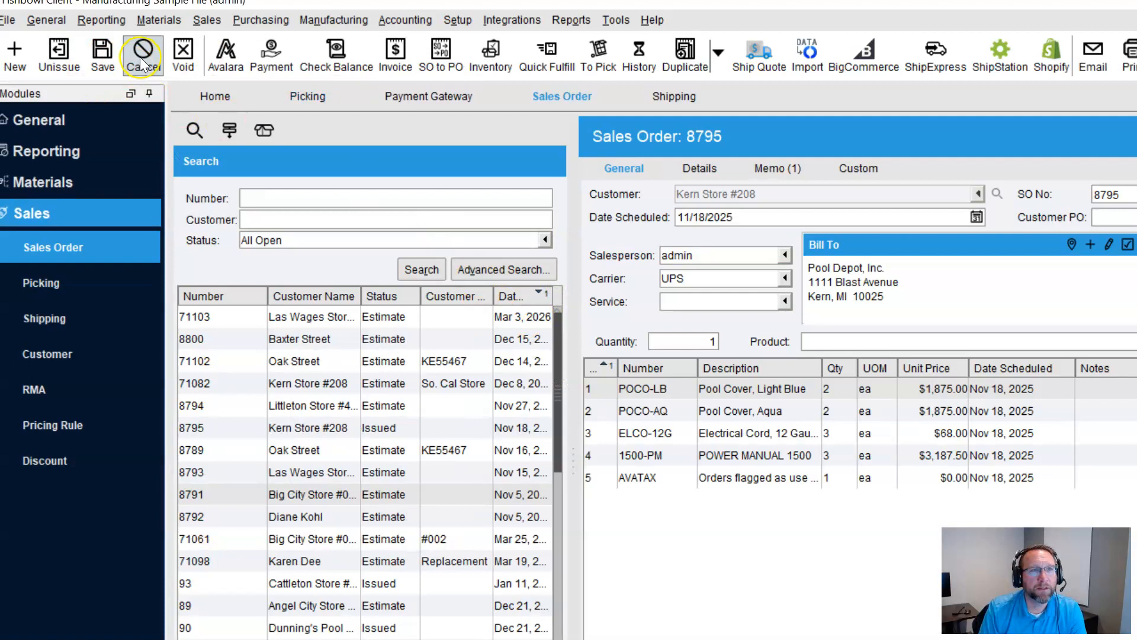
pyautogui.moveTo(143, 54)
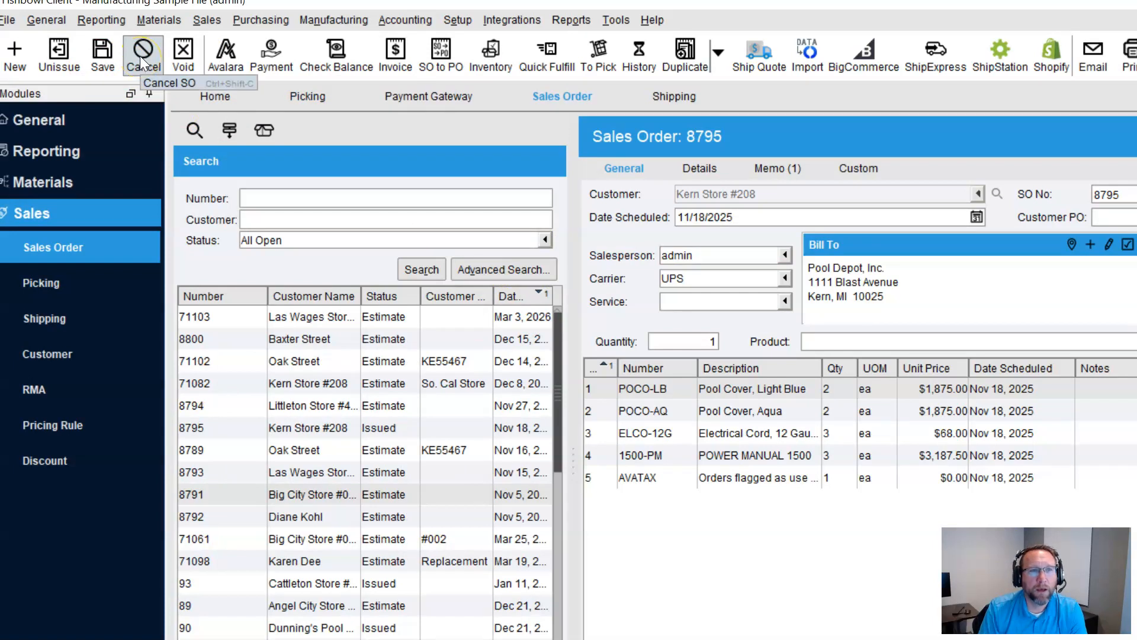
pyautogui.click(142, 51)
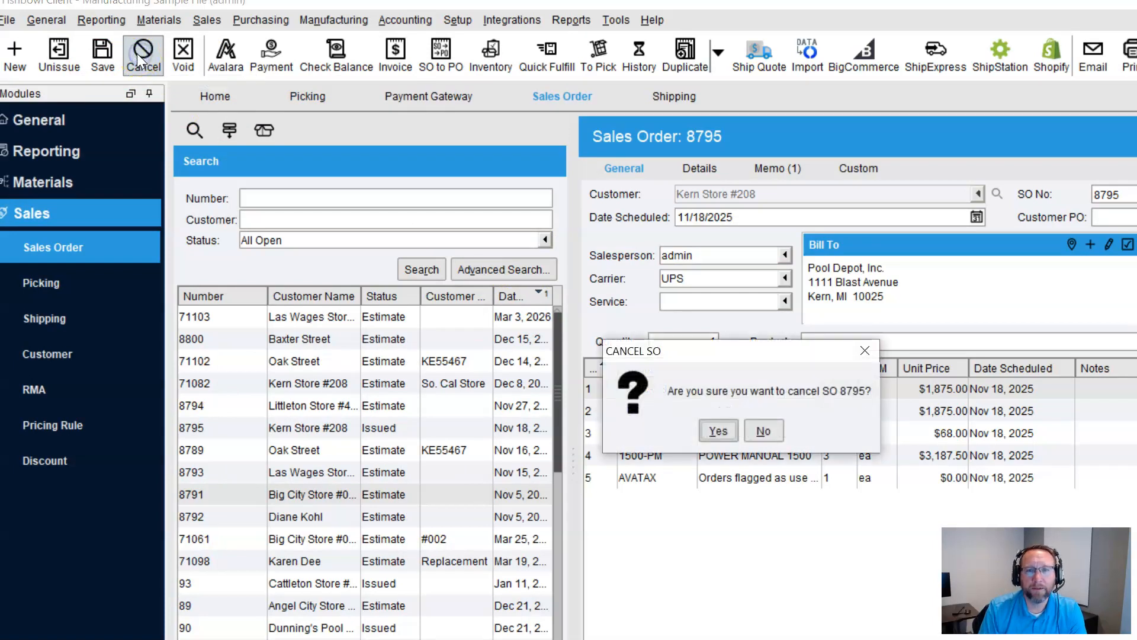
pyautogui.click(718, 430)
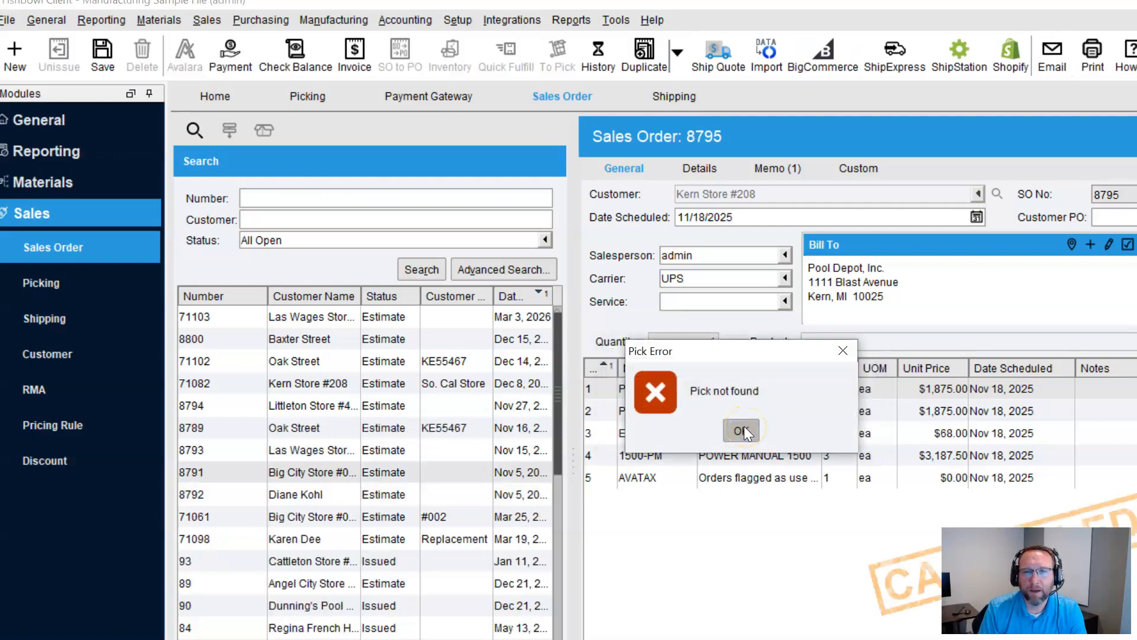
pyautogui.click(742, 429)
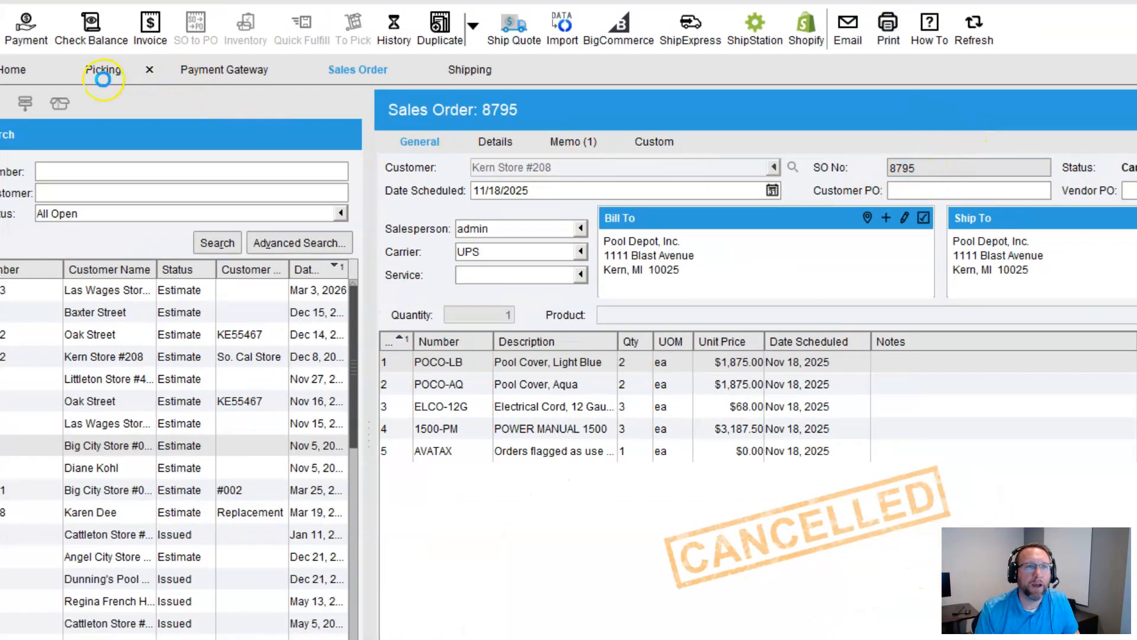
# Search the picks for number 8795 across every status, finding no matches.
pyautogui.click(103, 70)
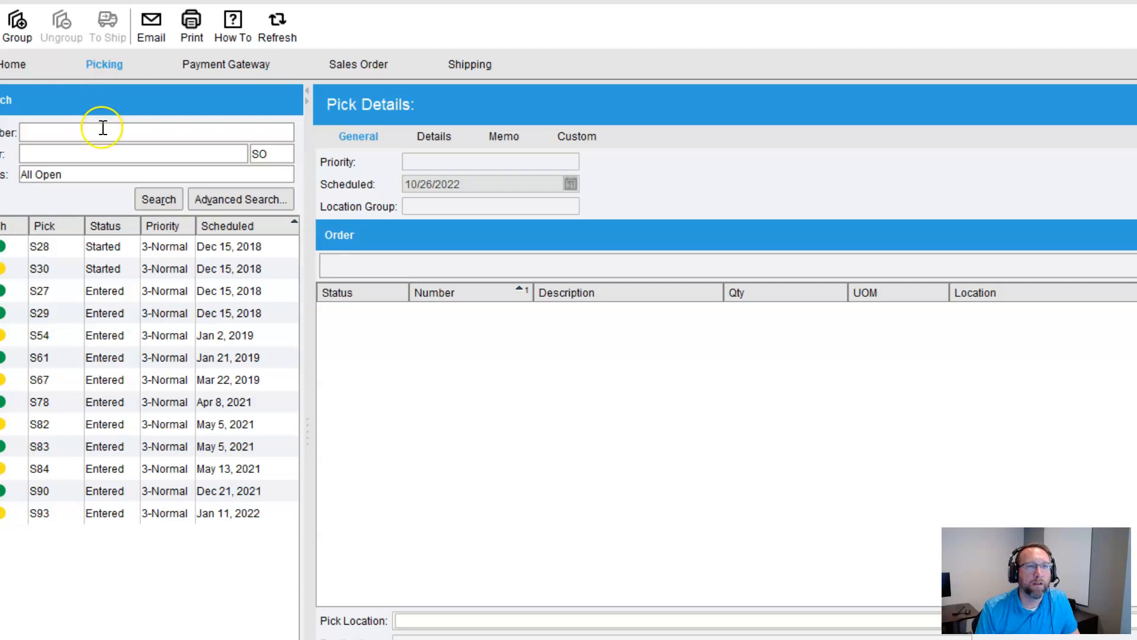
pyautogui.write('8795')
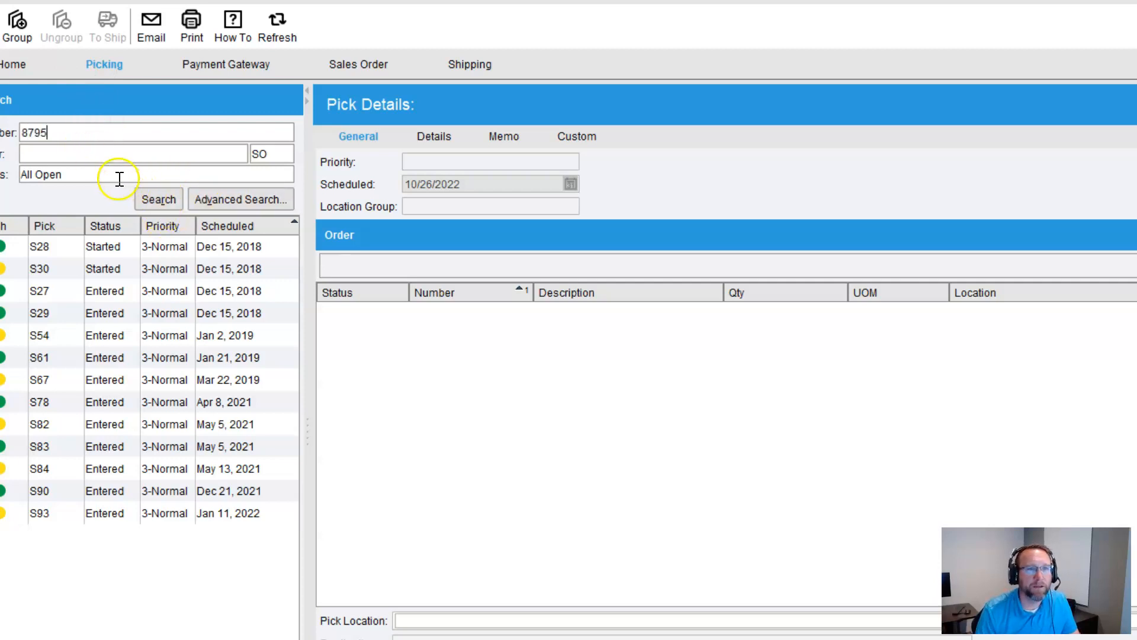
pyautogui.click(134, 174)
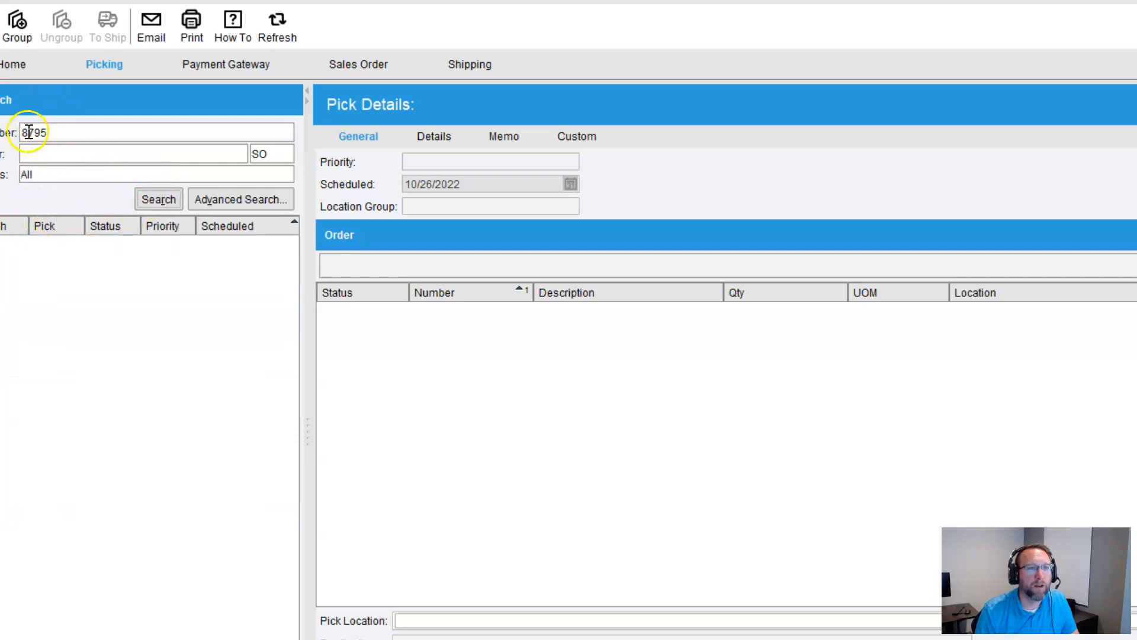
pyautogui.moveTo(201, 131)
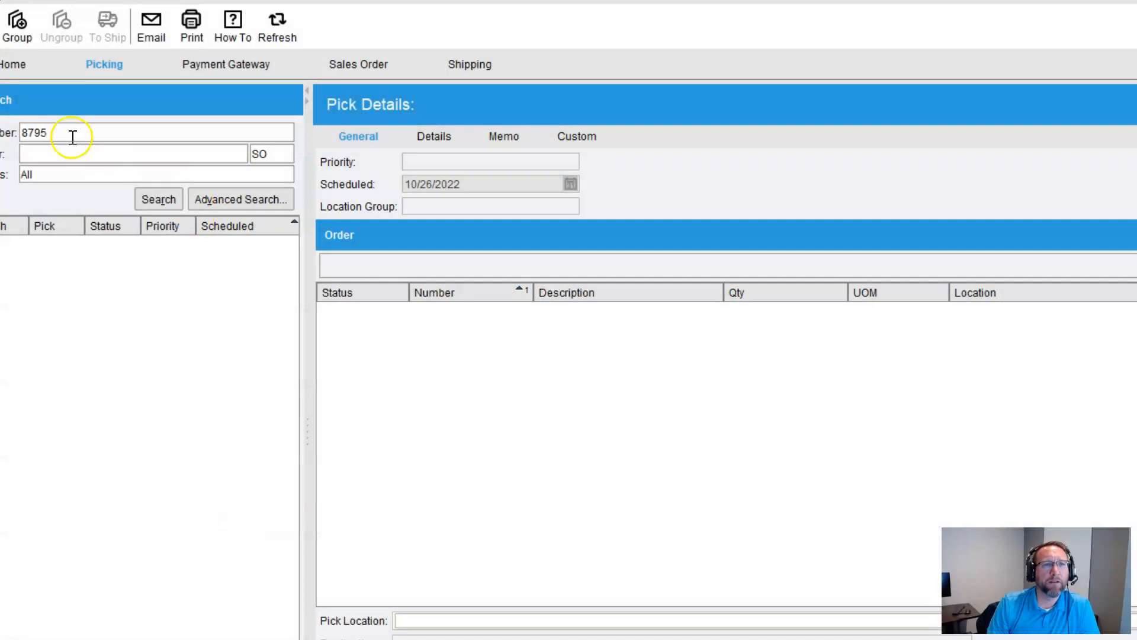
# Clear the search, list all picks, and finish pick S90 with its POWER MANUAL 1500 line.
pyautogui.click(157, 199)
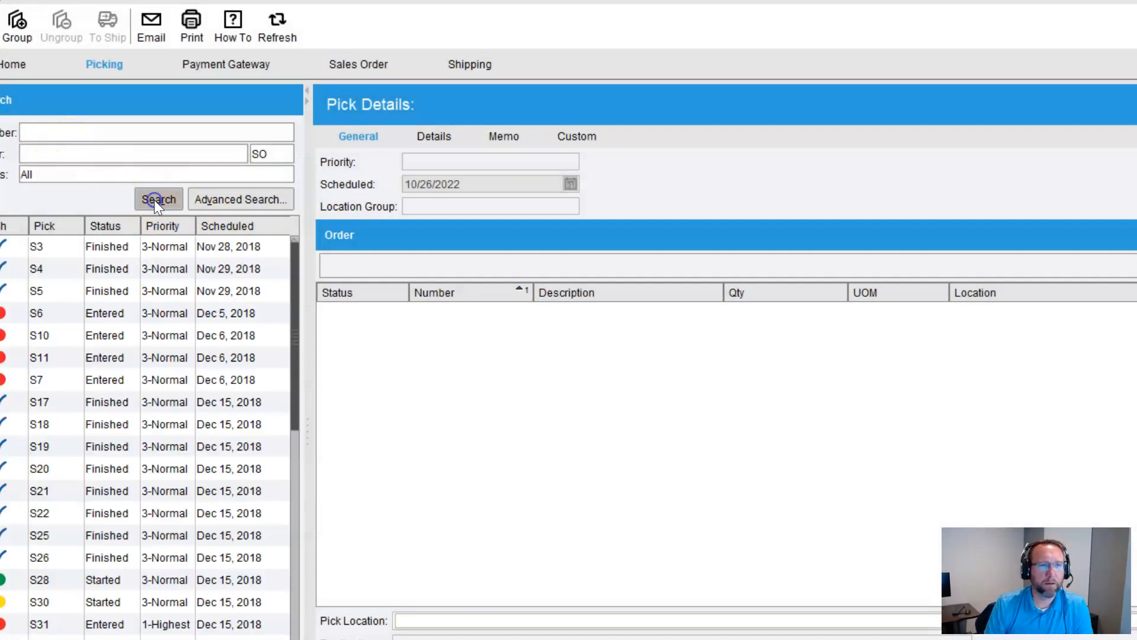
pyautogui.click(240, 199)
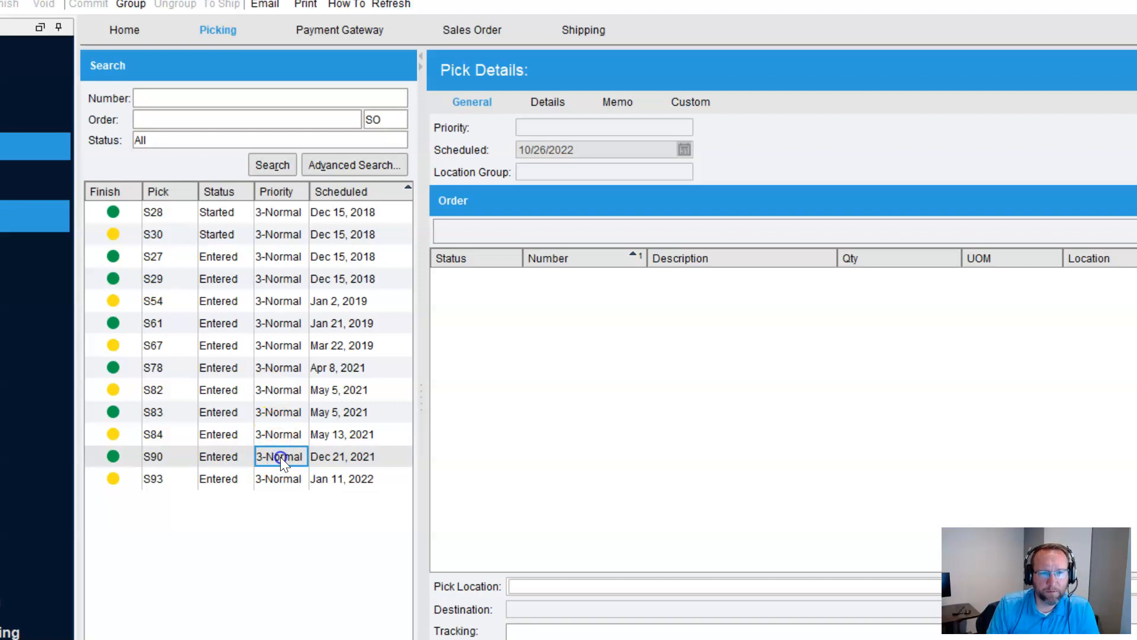
pyautogui.click(280, 456)
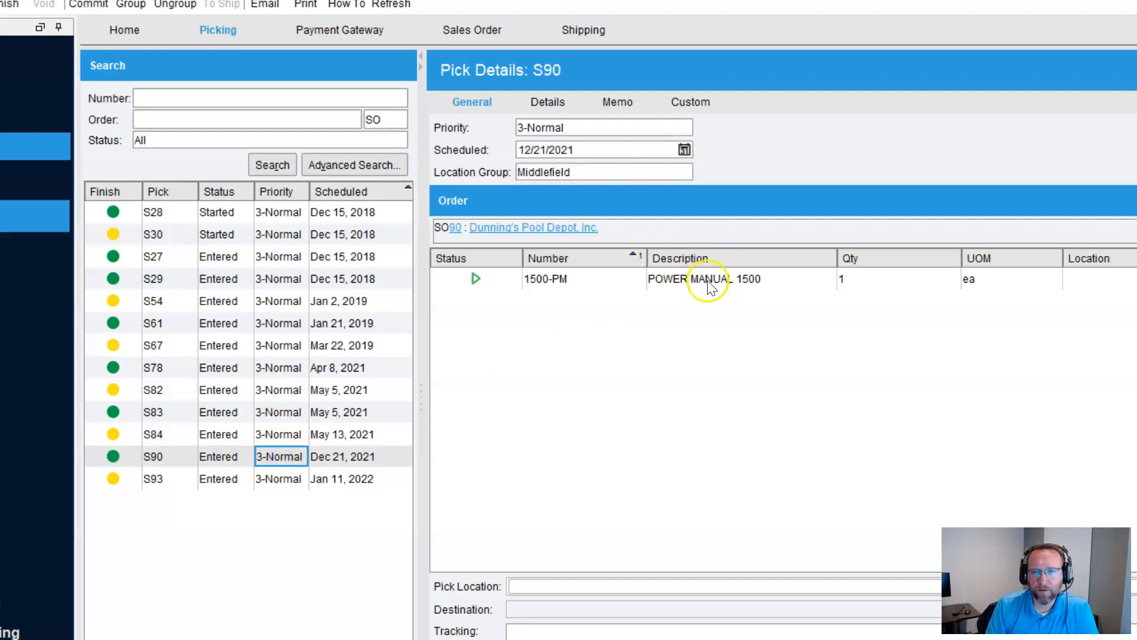
pyautogui.click(739, 279)
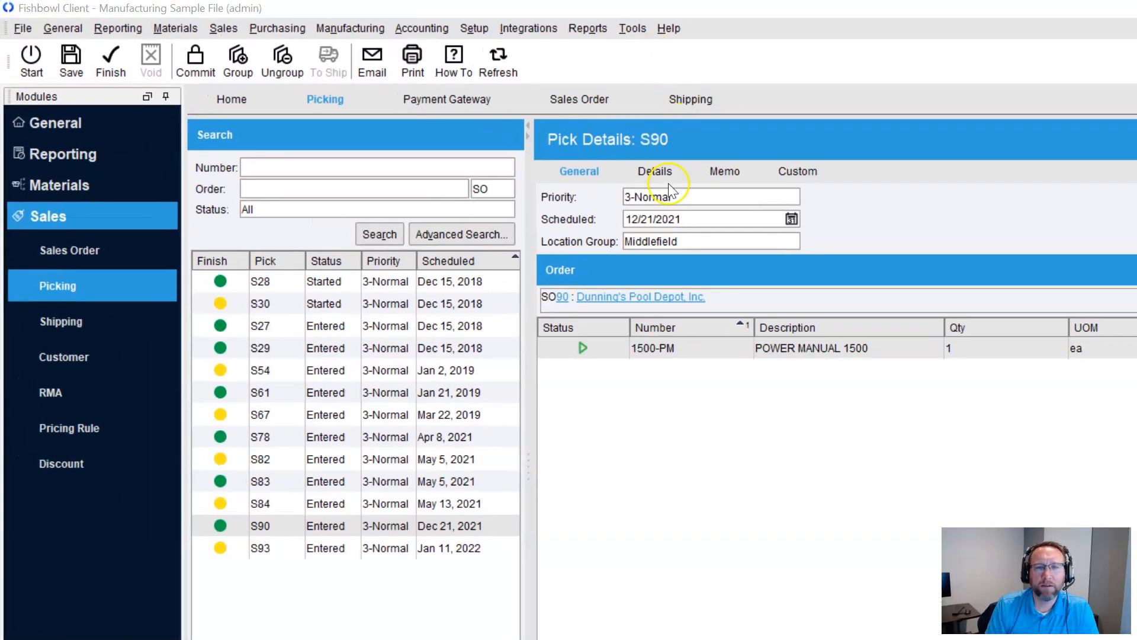
pyautogui.click(110, 59)
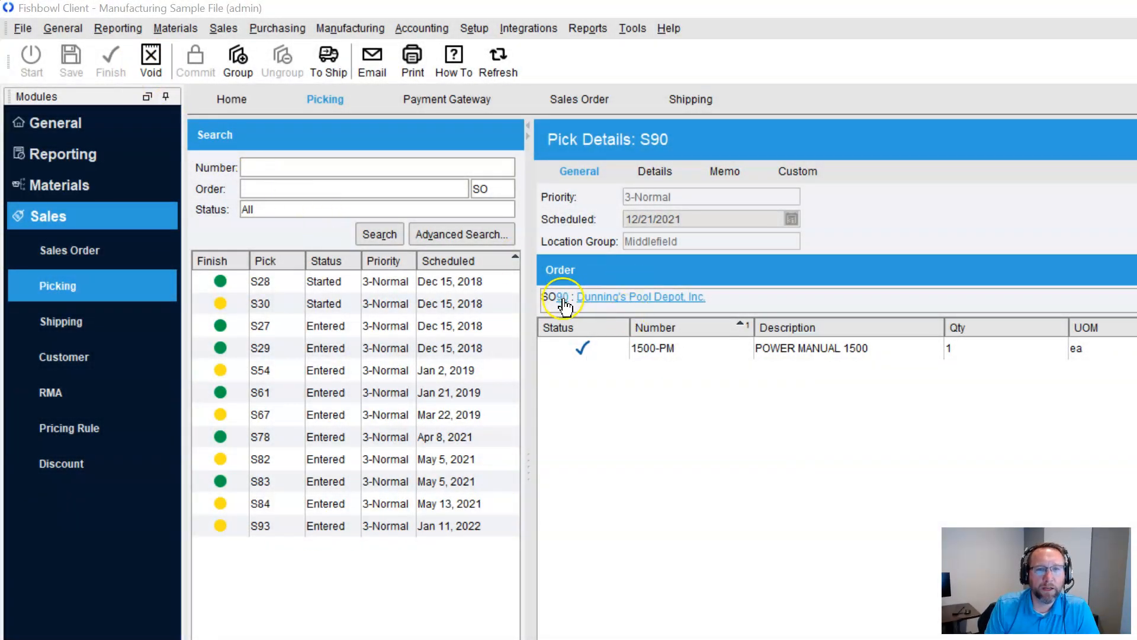
# Cancel sales order 90 for Dunning's Pool Depot with Yes, dismissing the pick-not-found error.
pyautogui.click(556, 296)
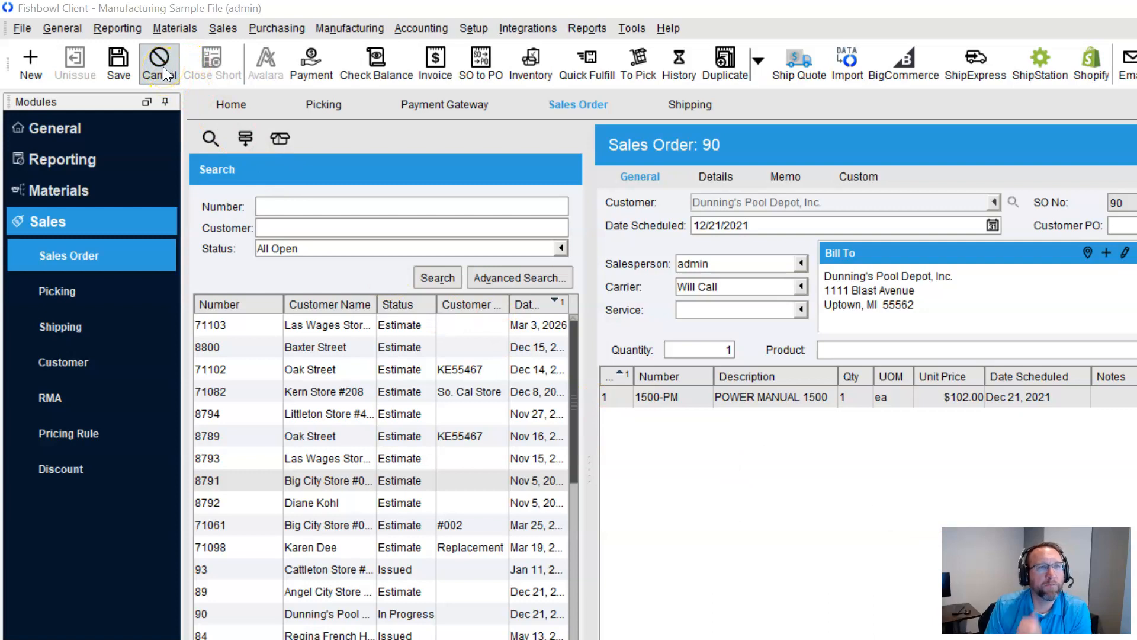
pyautogui.click(157, 58)
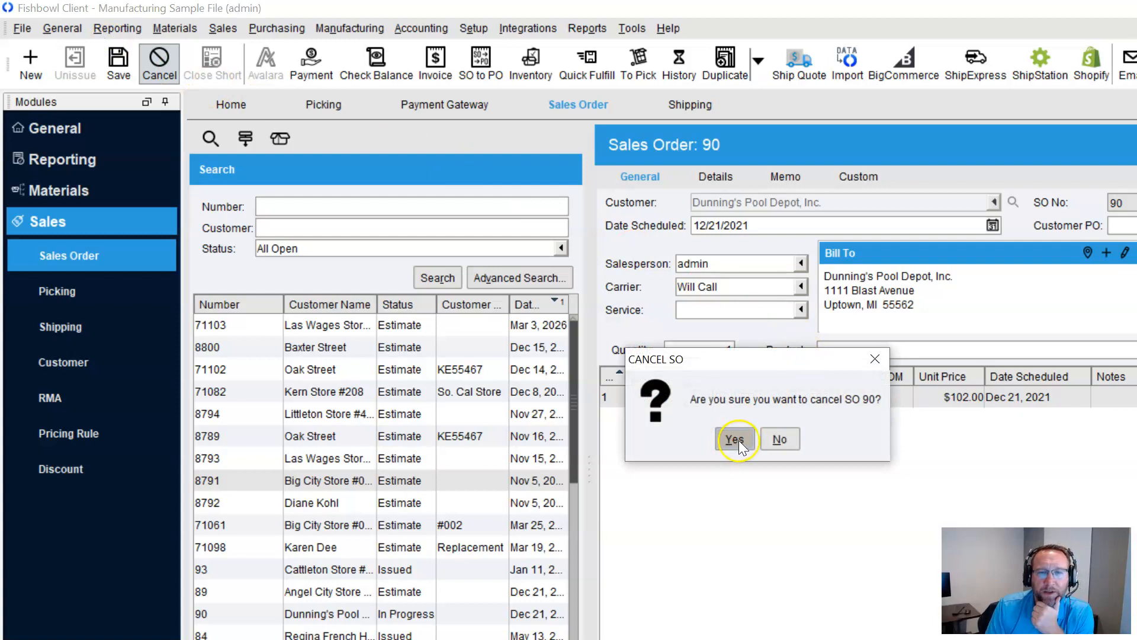
pyautogui.click(735, 438)
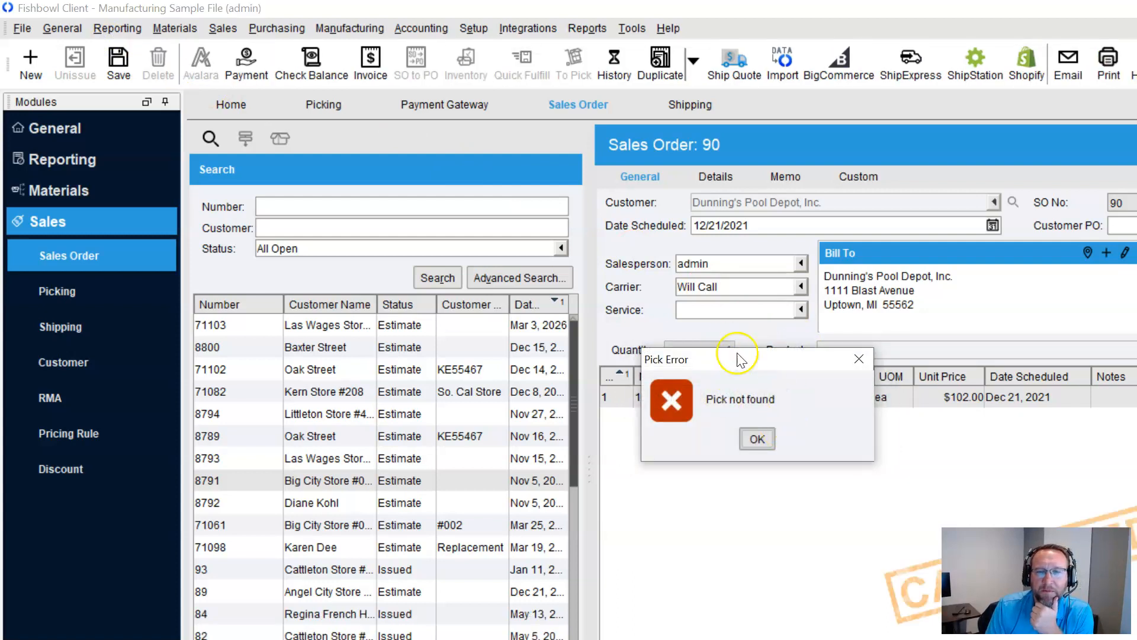
pyautogui.moveTo(721, 413)
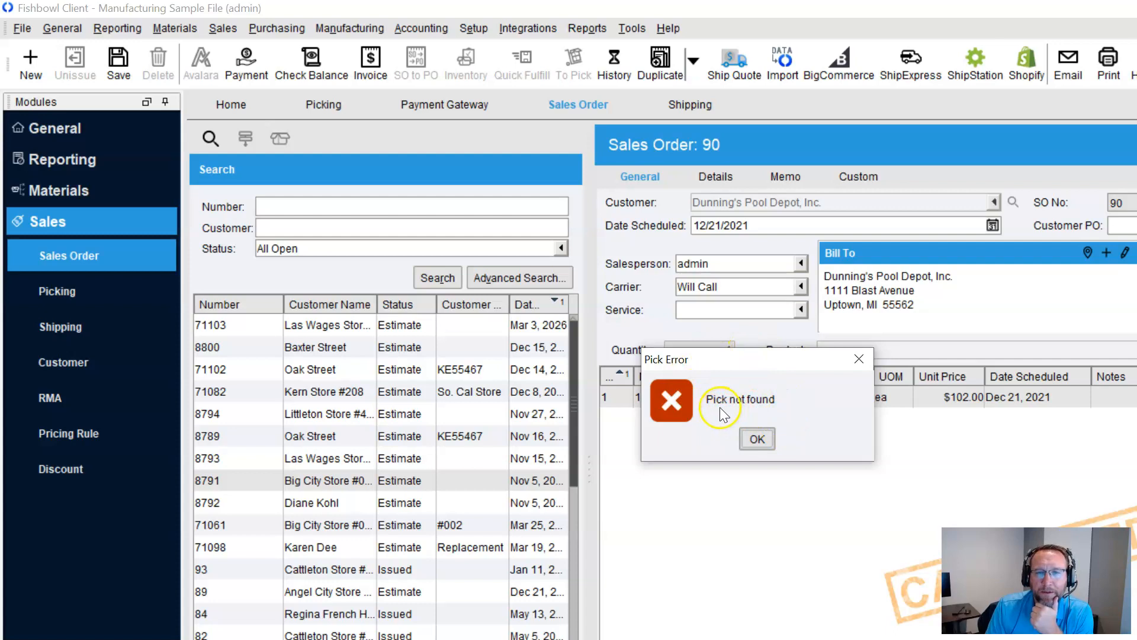
pyautogui.moveTo(704, 424)
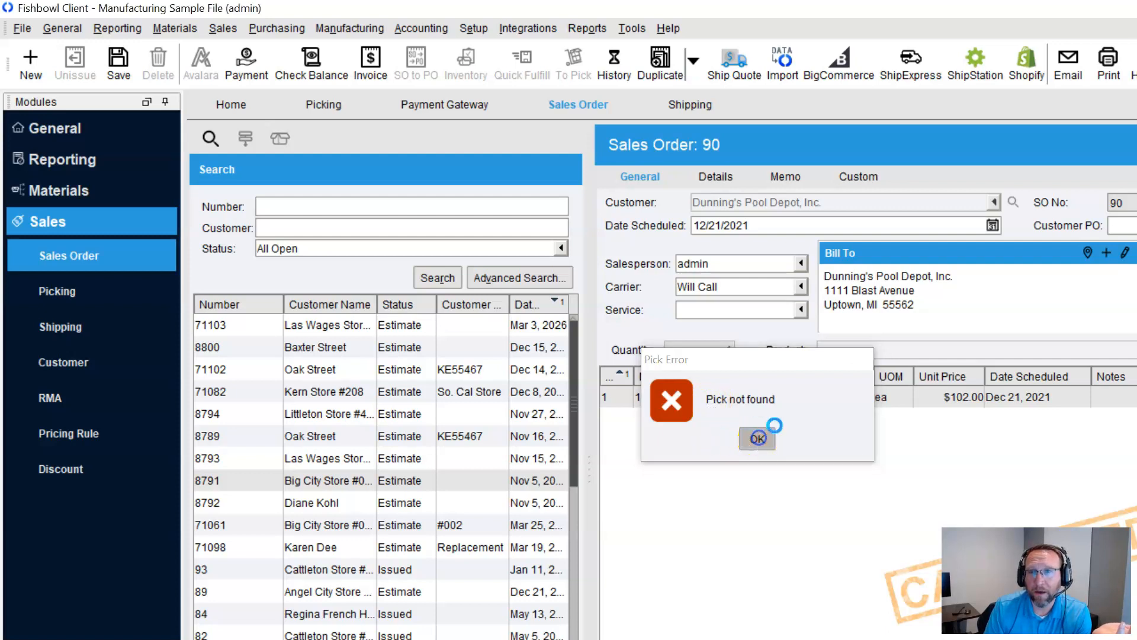
pyautogui.click(757, 438)
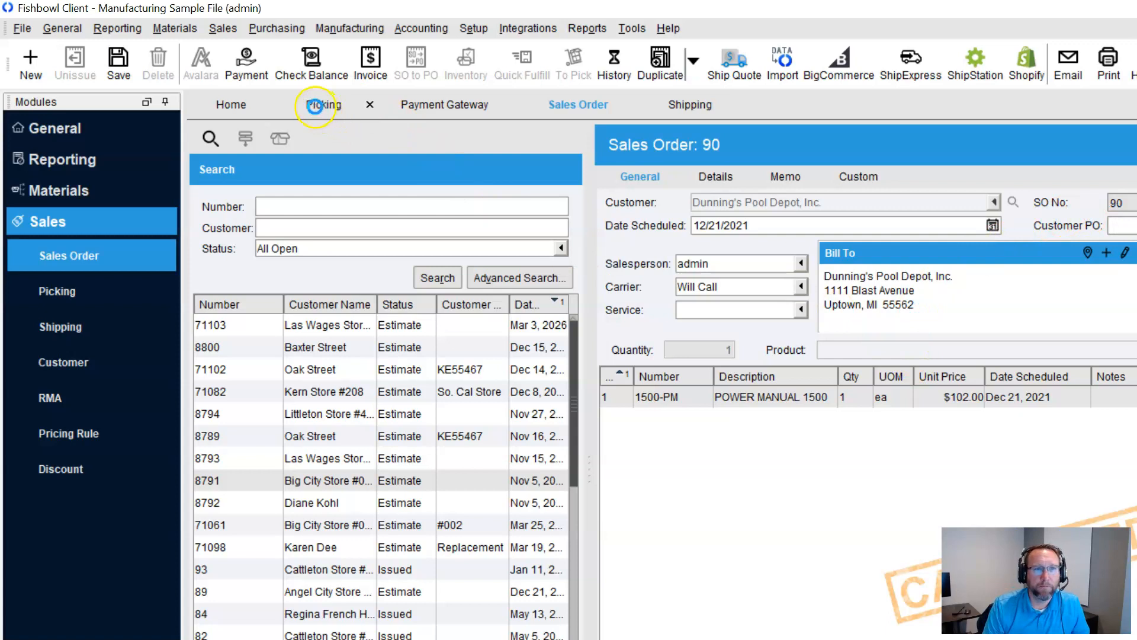
# Search picking for pick number 90, then move to the Shipping module via Sales.
pyautogui.click(324, 105)
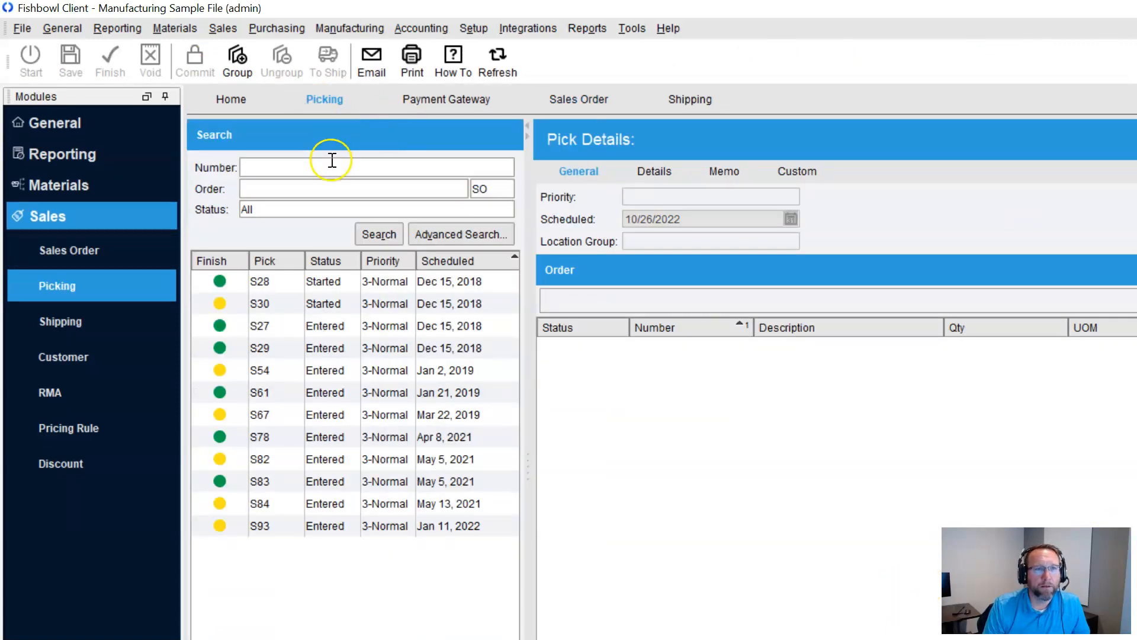
pyautogui.write('90')
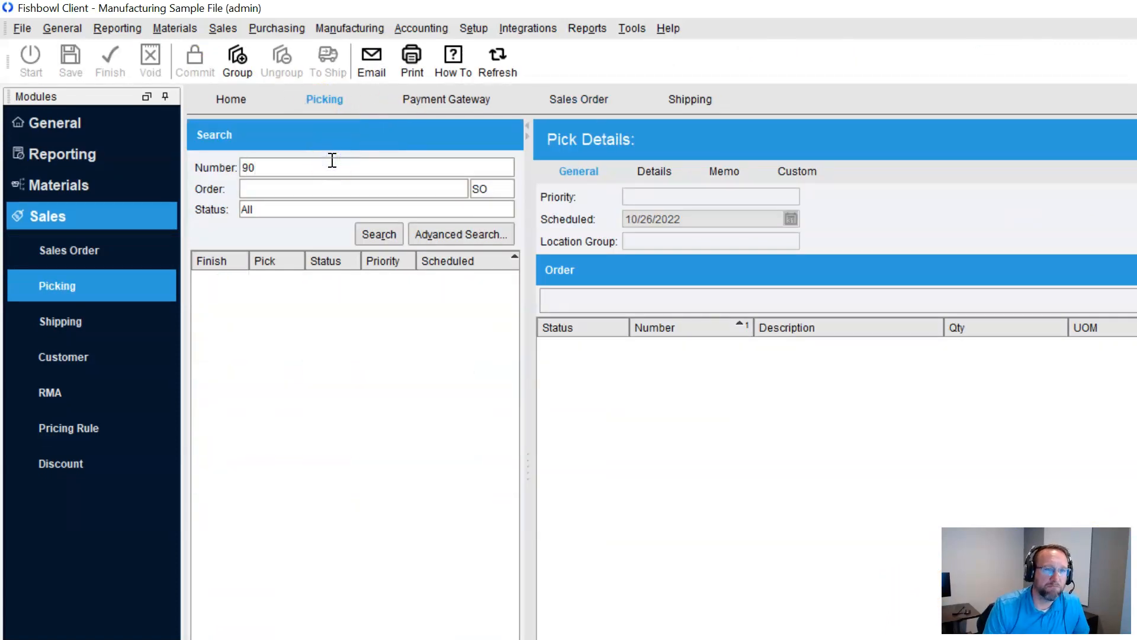
pyautogui.moveTo(283, 83)
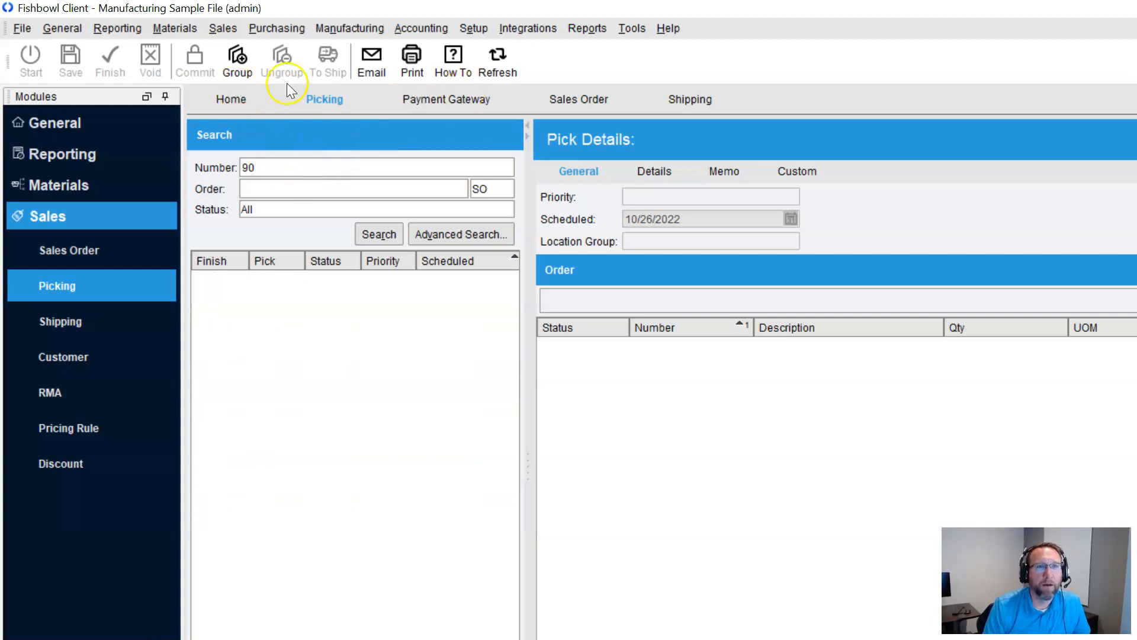
pyautogui.click(223, 28)
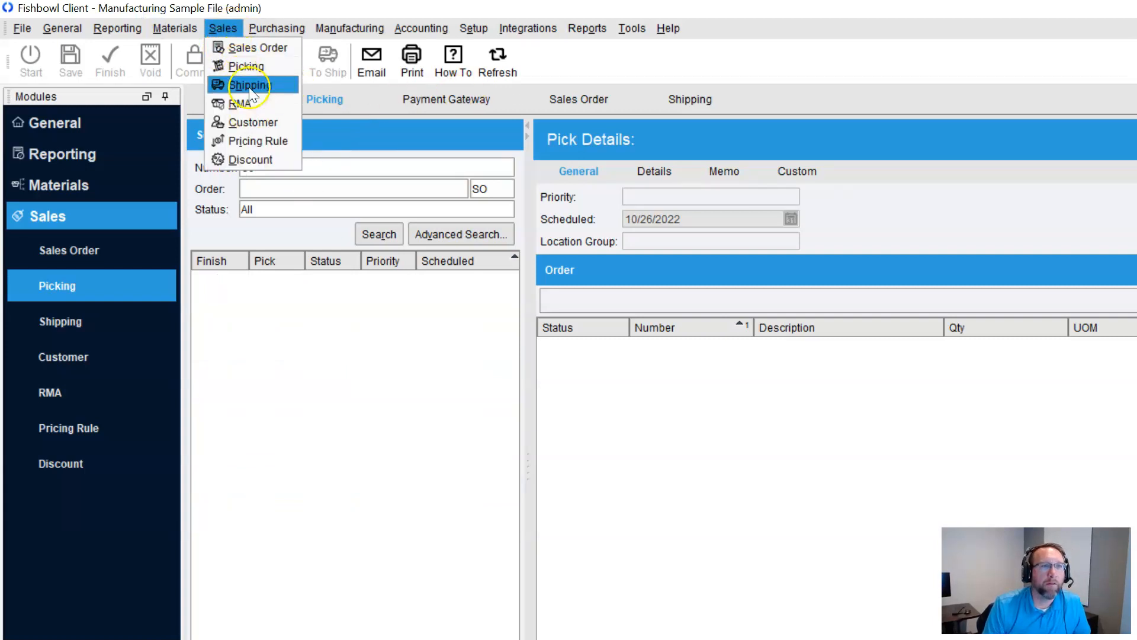
pyautogui.click(250, 85)
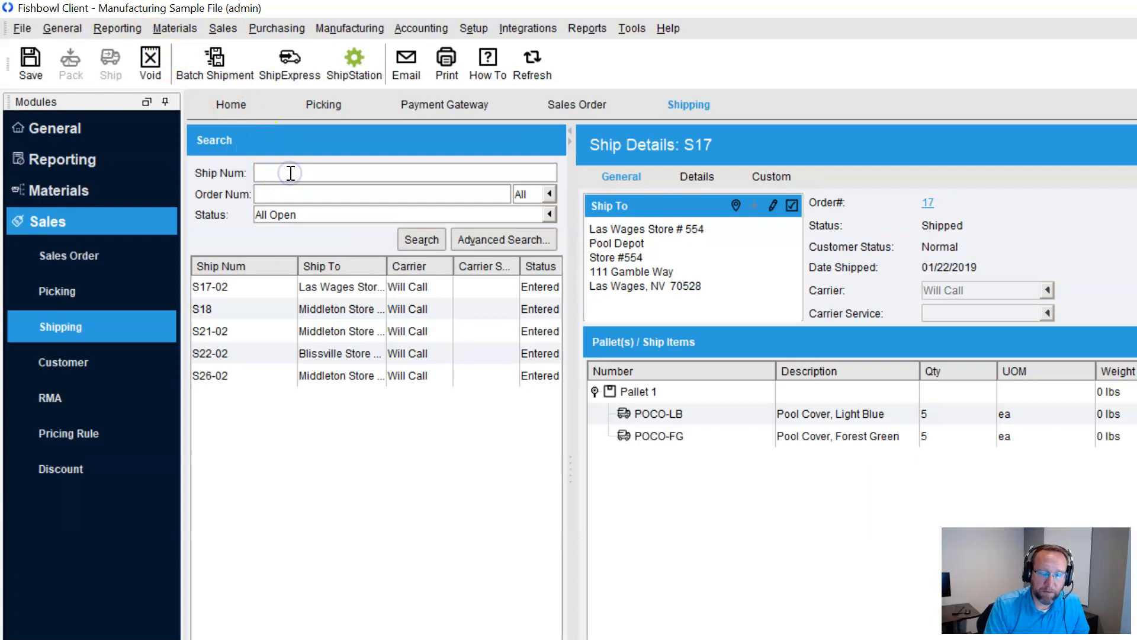
# Search shipping for shipment number 90.
pyautogui.write('90')
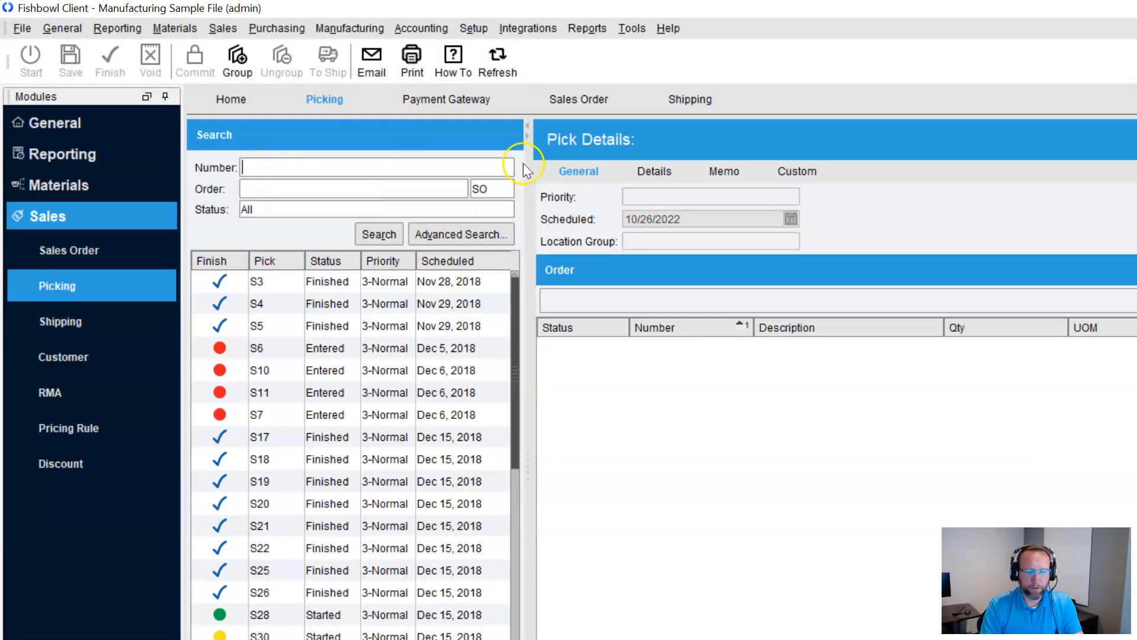
# Bring up the Advanced Search for picks and cancel out of it without searching.
pyautogui.click(461, 233)
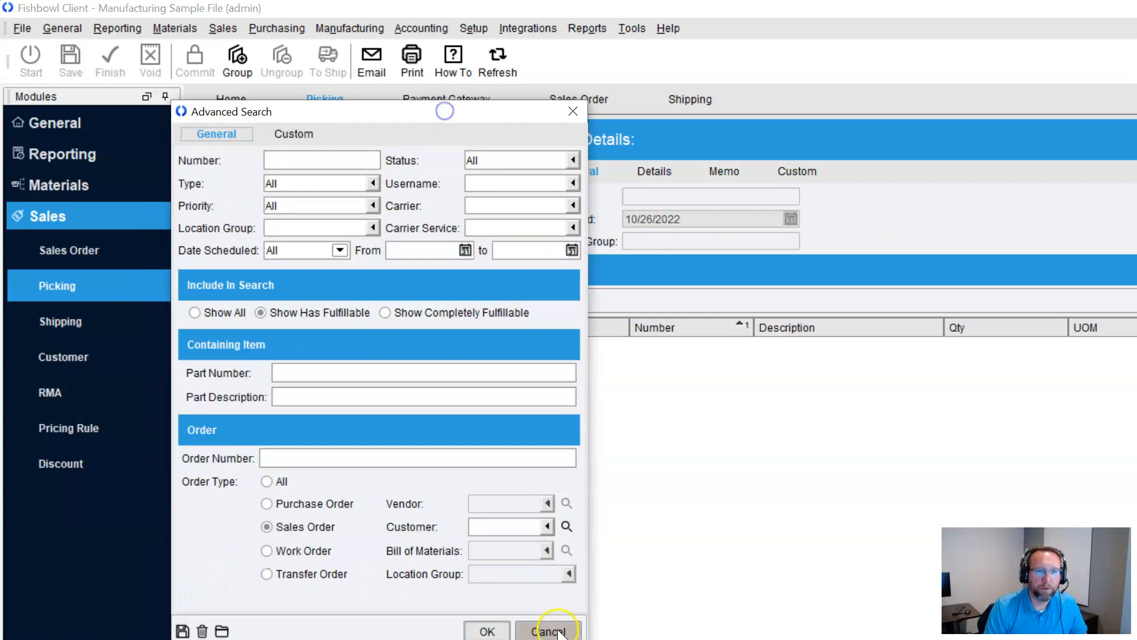
pyautogui.click(548, 630)
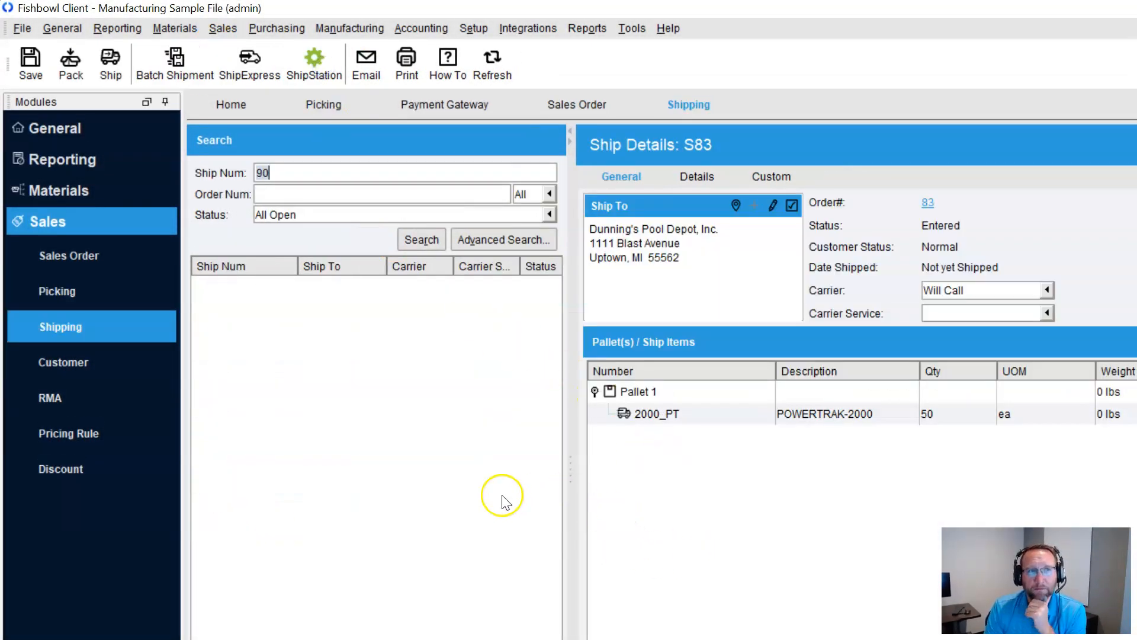
pyautogui.moveTo(407, 429)
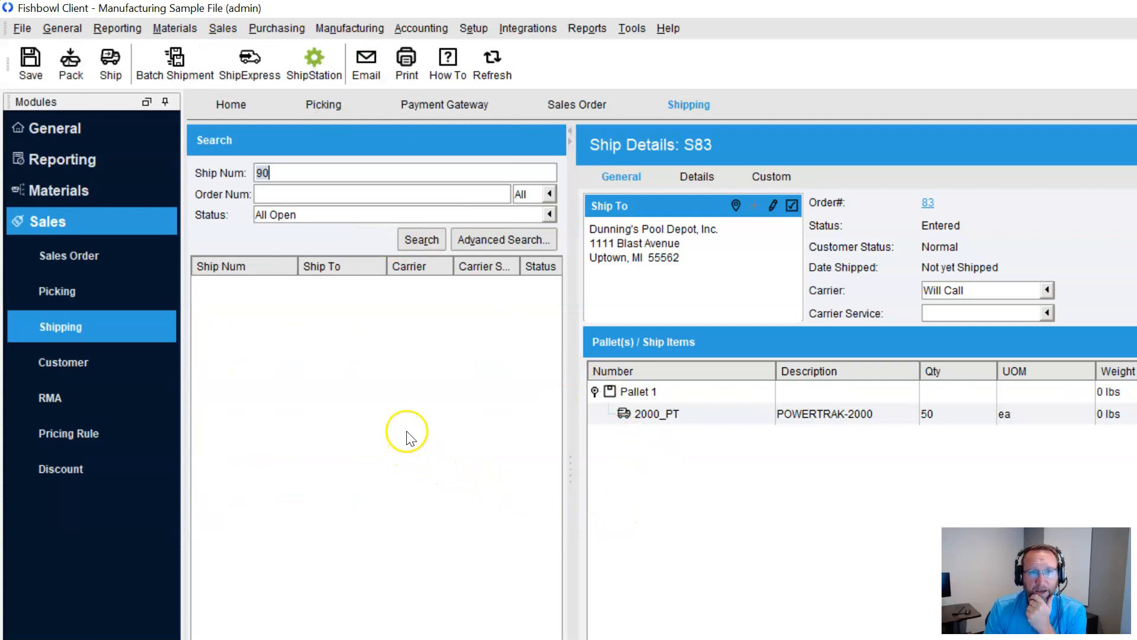
pyautogui.moveTo(474, 28)
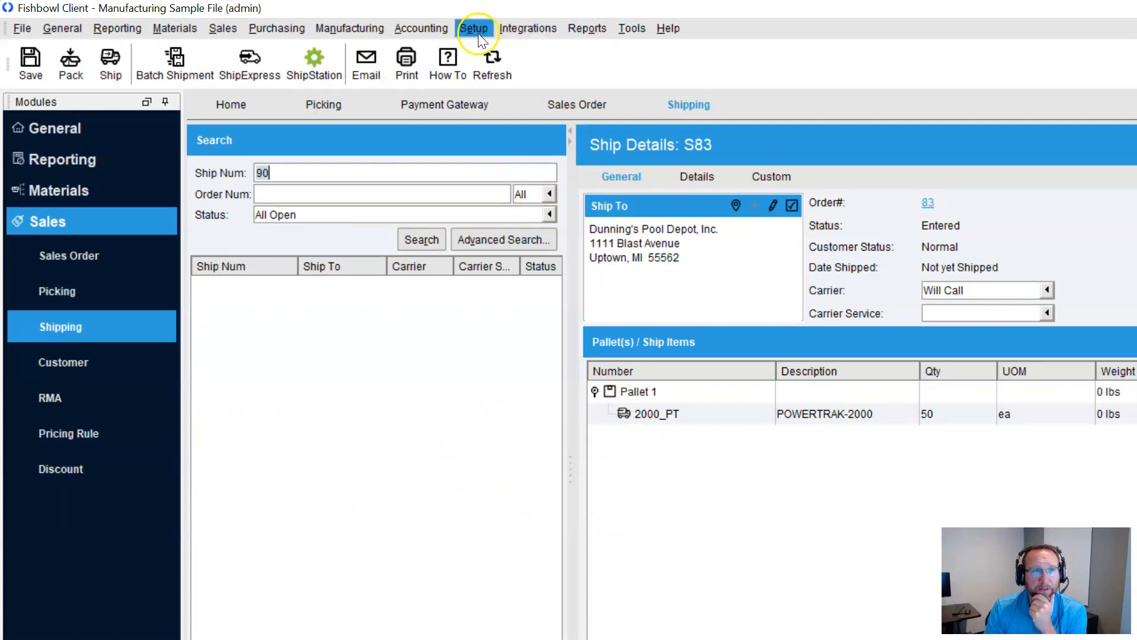
# Preview the packing slip for shipment S83 from the File menu, scroll it, then close it.
pyautogui.click(22, 29)
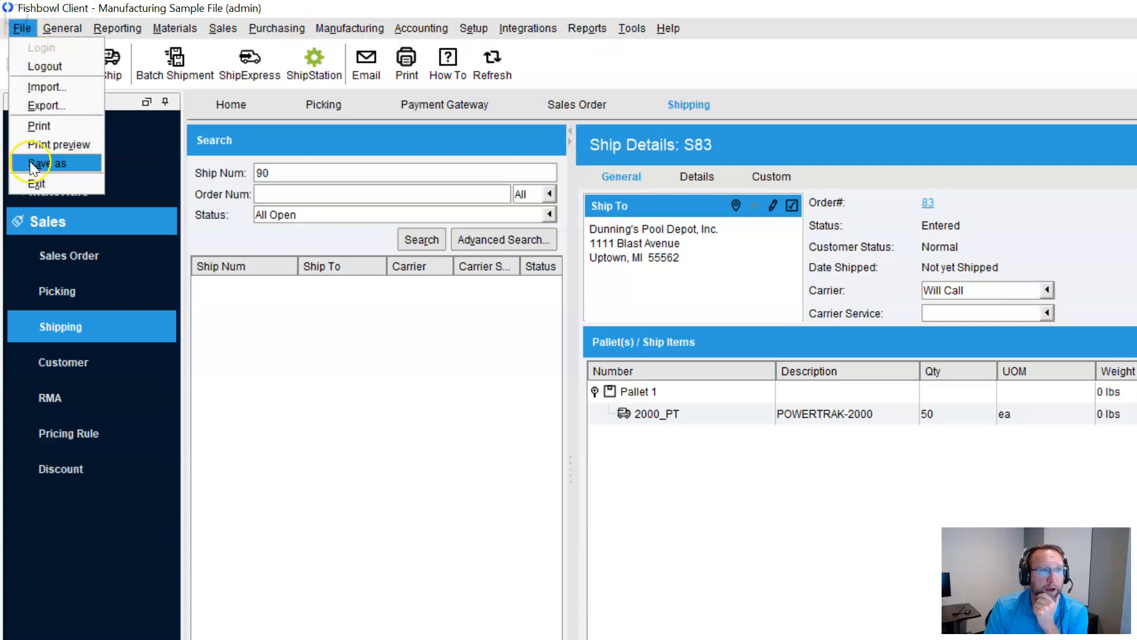
pyautogui.click(58, 144)
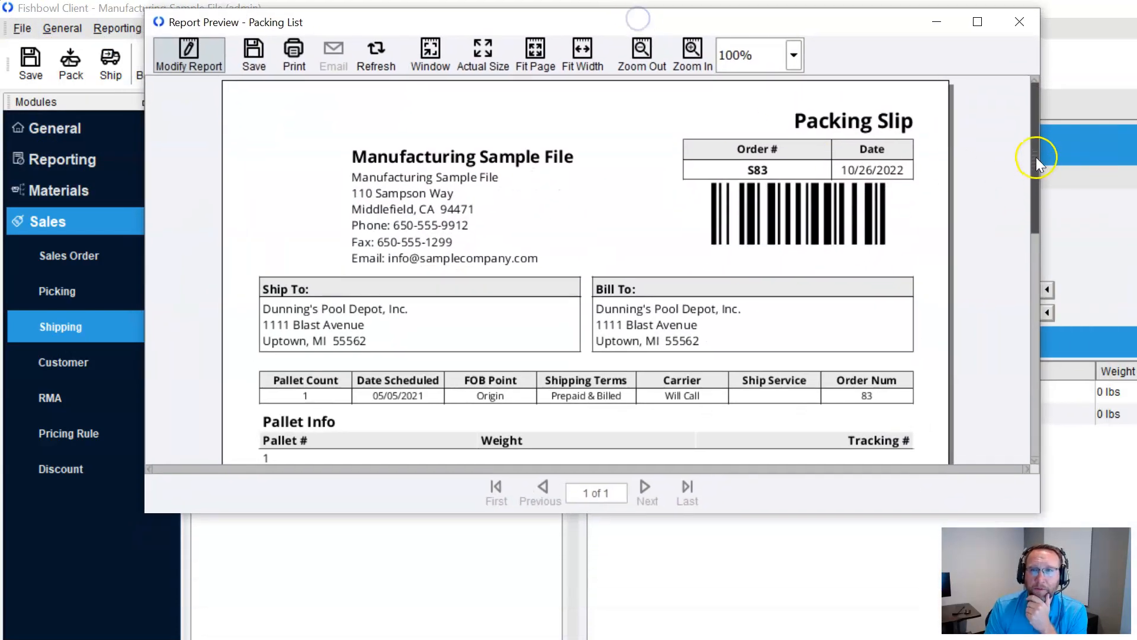
pyautogui.scroll(-3)
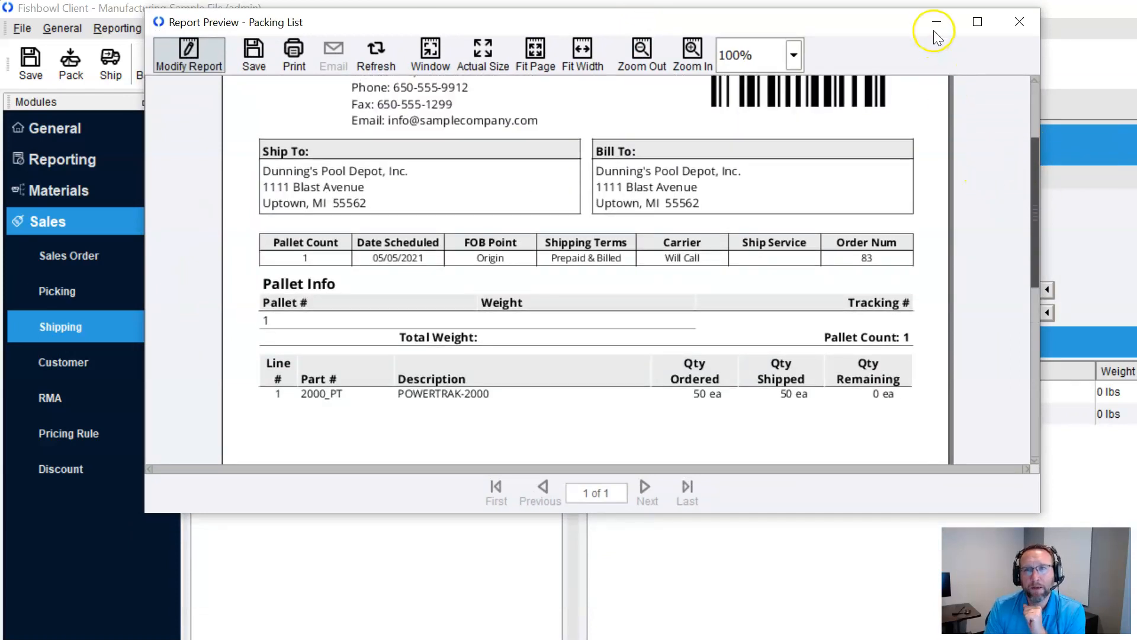
pyautogui.moveTo(935, 21)
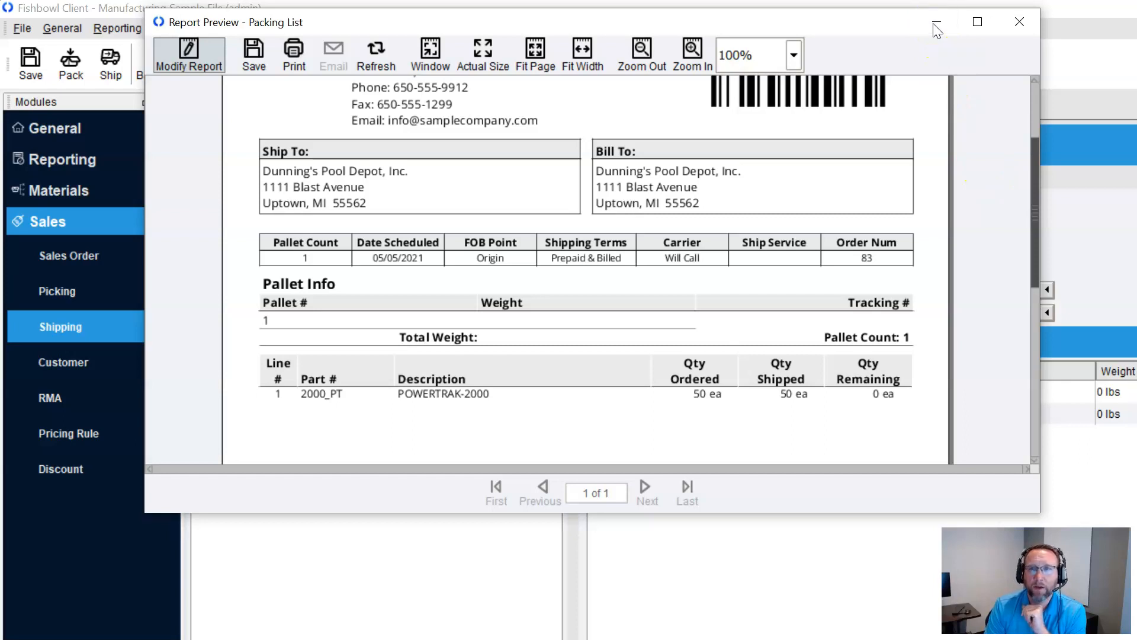
pyautogui.click(1019, 21)
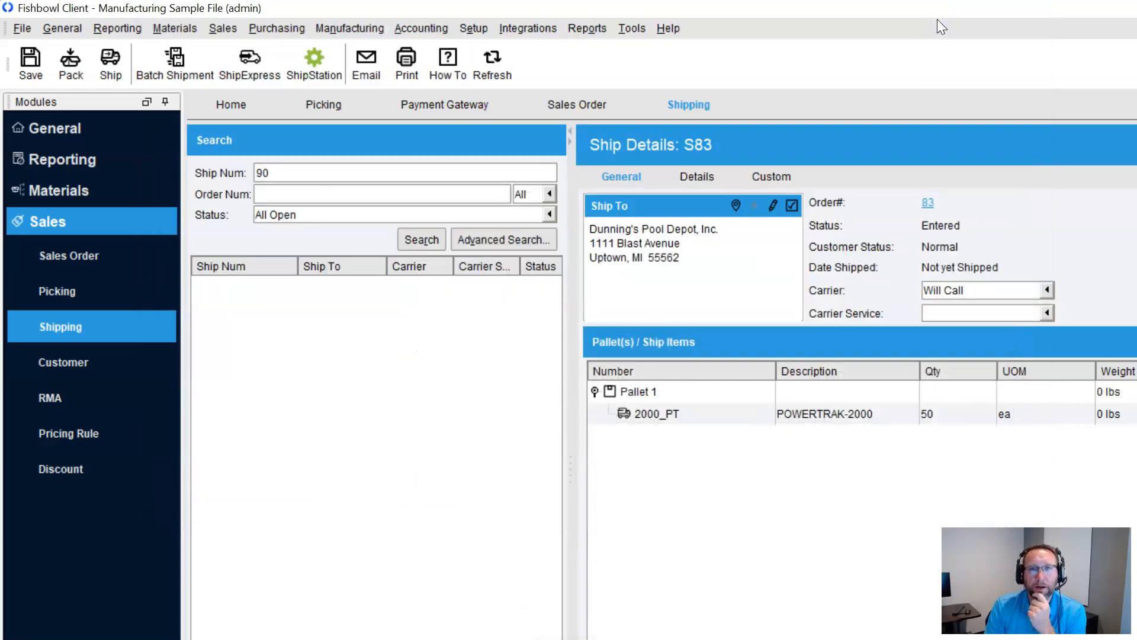
pyautogui.moveTo(250, 64)
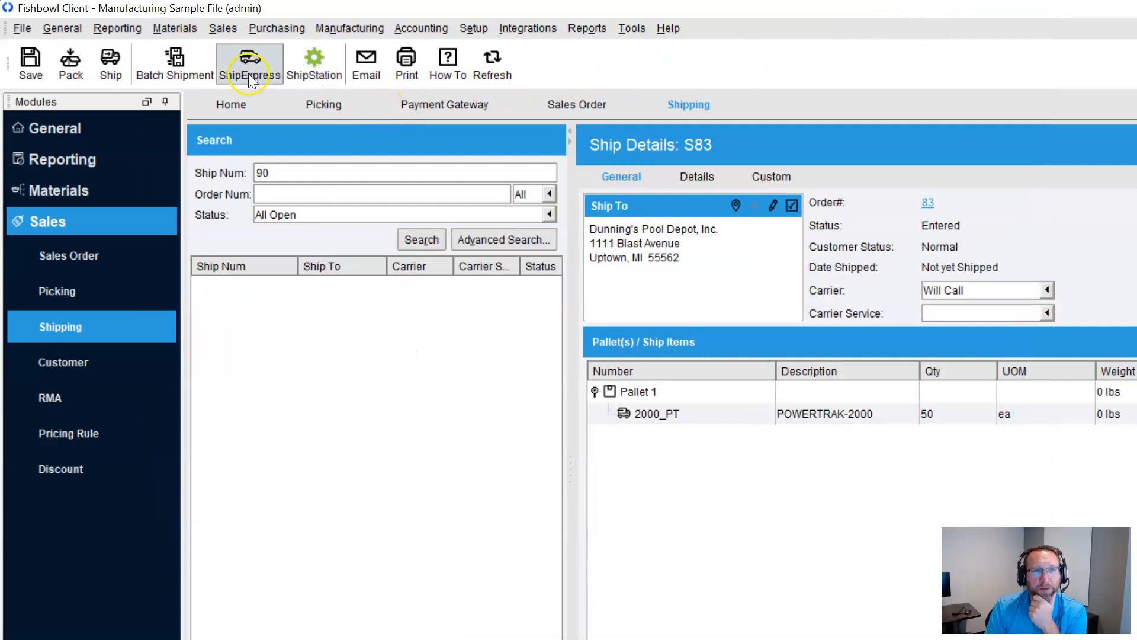
pyautogui.moveTo(250, 64)
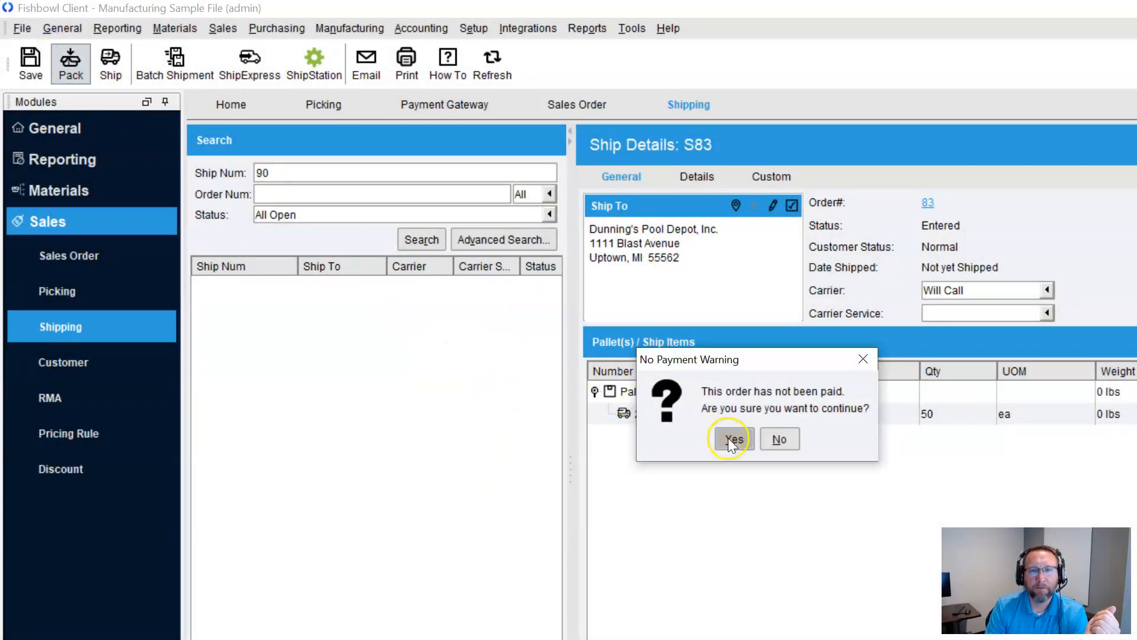
# Confirm packing S83 despite the No Payment Warning, then follow the Order# 83 link.
pyautogui.click(733, 439)
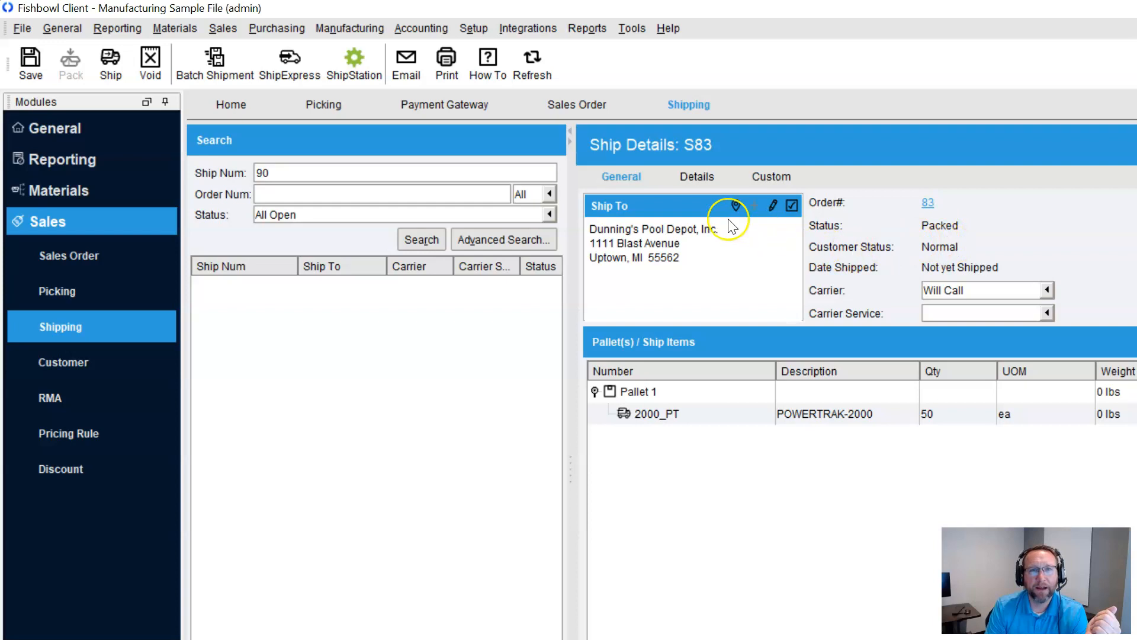
pyautogui.click(927, 203)
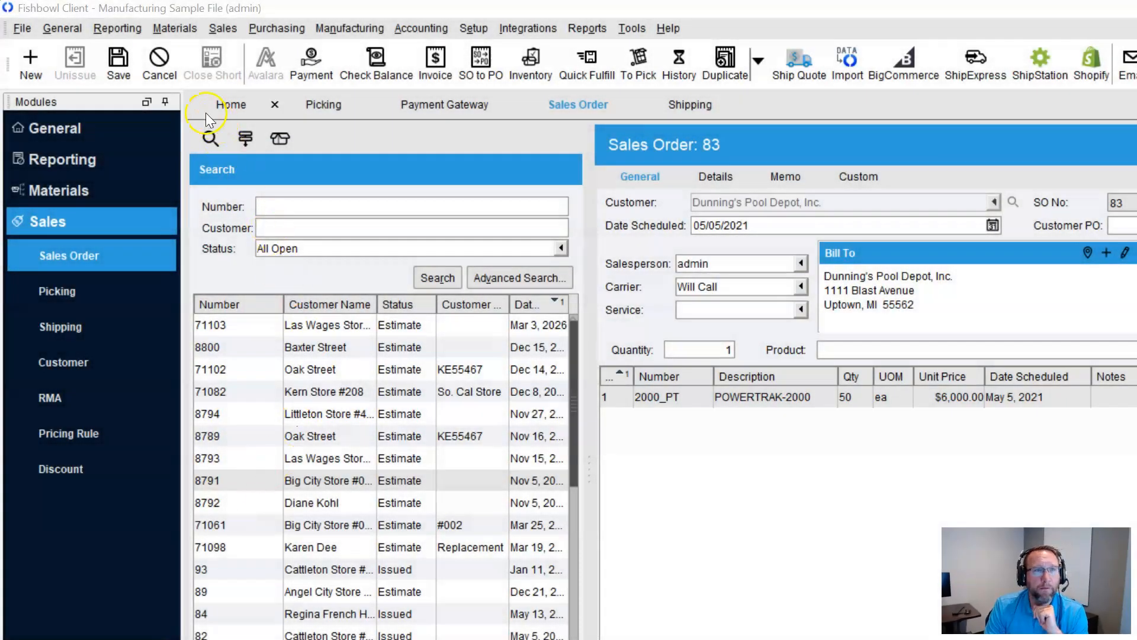
# Cancel sales order 83 and confirm Yes in the CANCEL SO dialog.
pyautogui.click(158, 60)
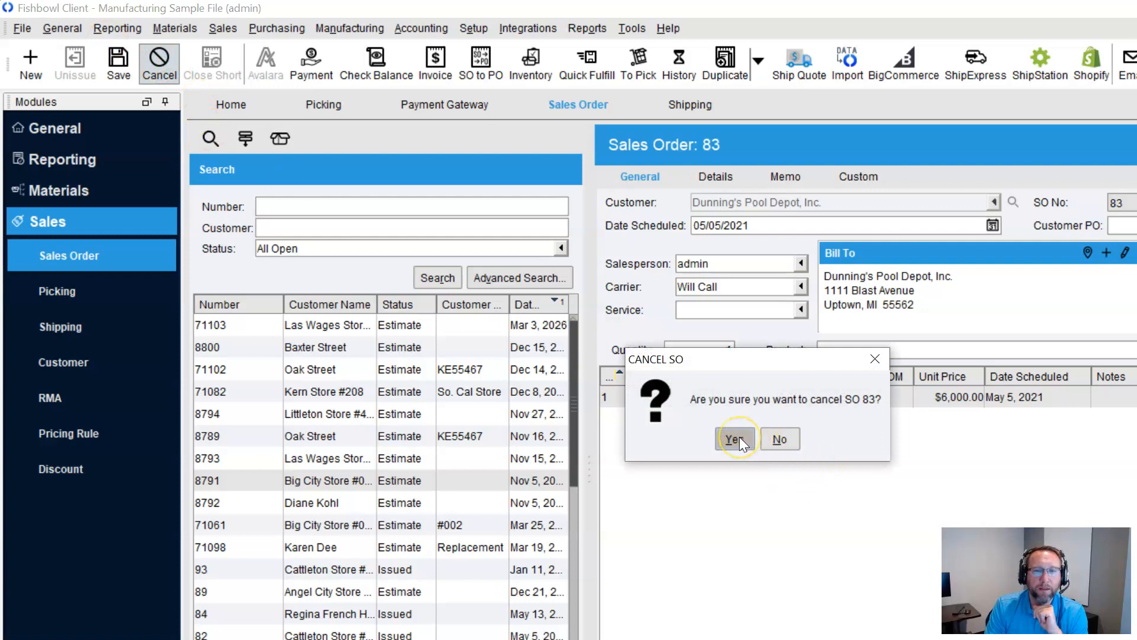
pyautogui.click(734, 438)
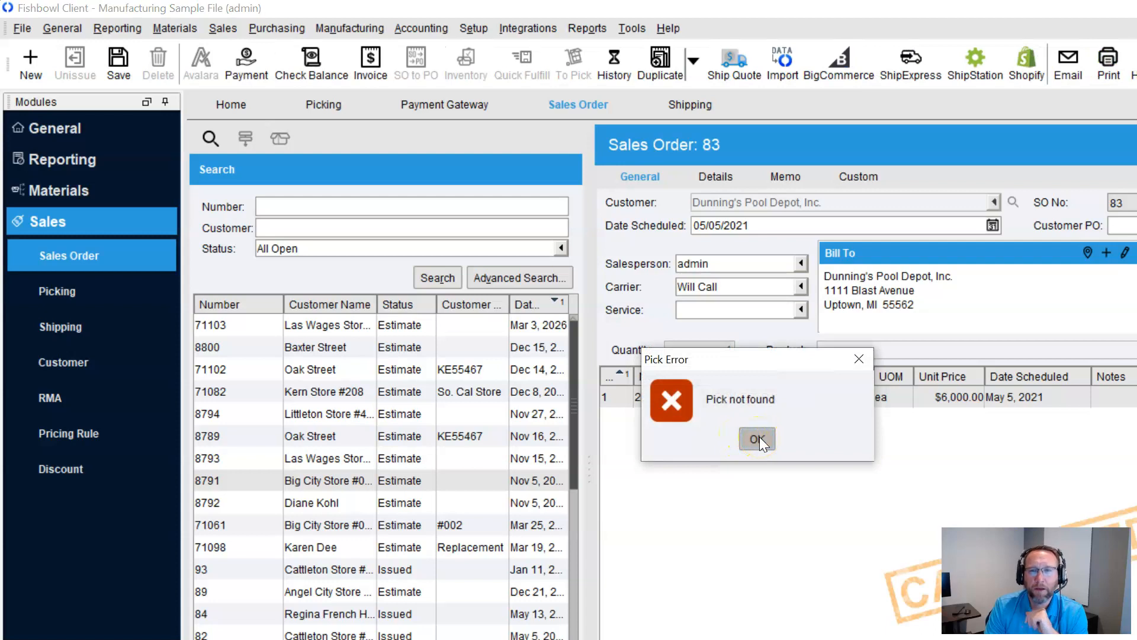
# Acknowledge the pick-not-found error with OK, leaving SO 83 cancelled.
pyautogui.click(757, 438)
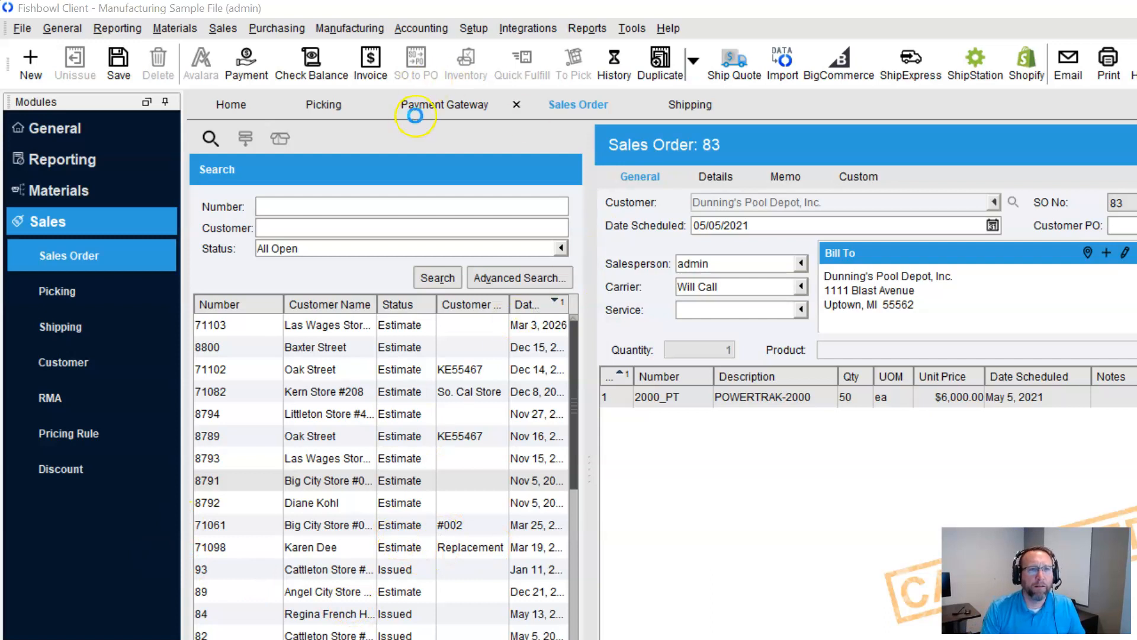
# Select pick S78's Anchor base line in picking and finish the pick.
pyautogui.click(323, 104)
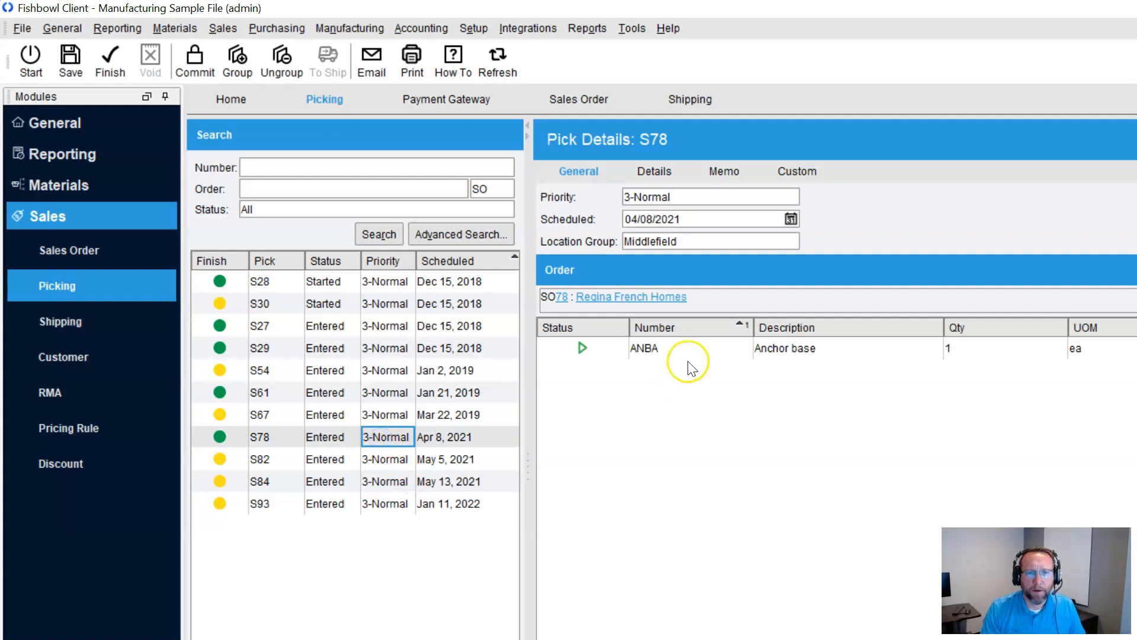
pyautogui.click(687, 347)
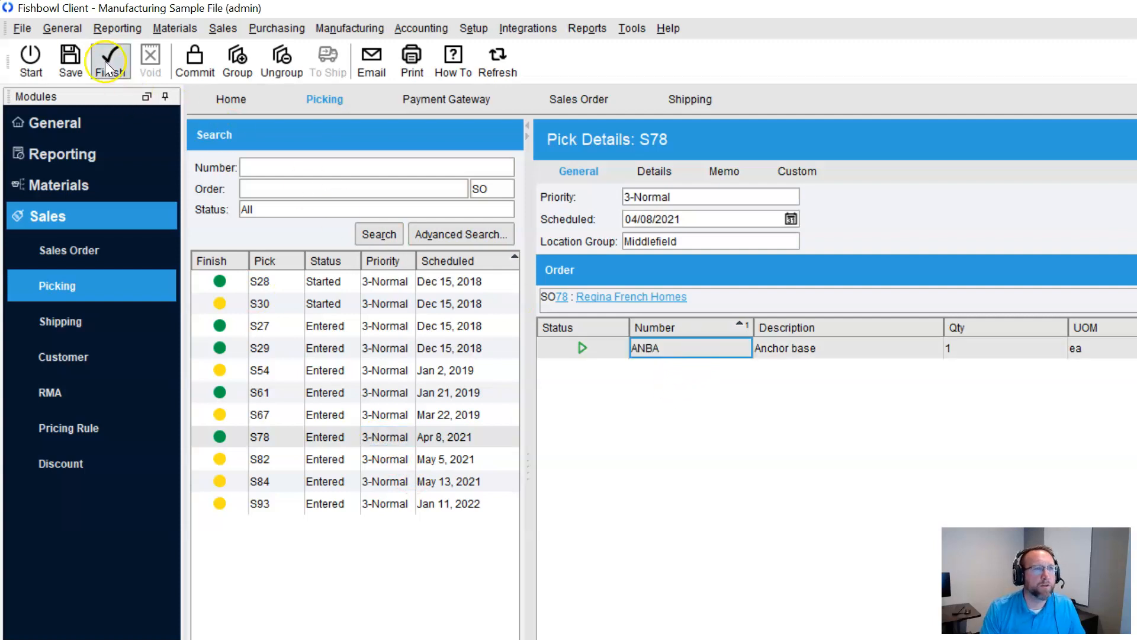
pyautogui.click(109, 60)
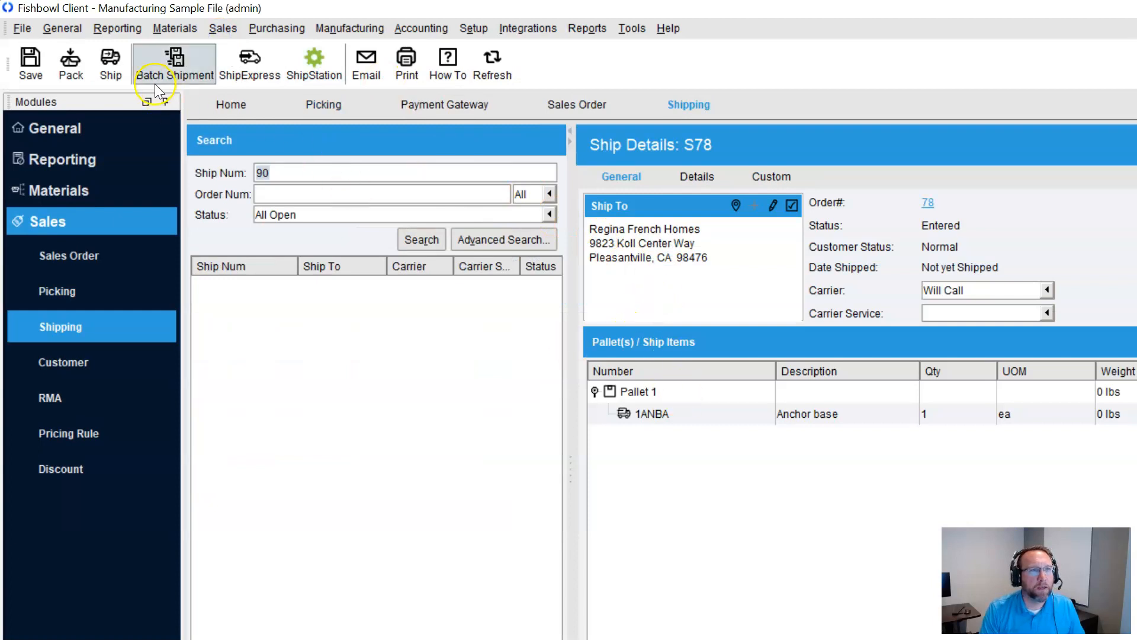
# Ship S78 with No Thanks to the packing list and OK on the ship confirmation.
pyautogui.click(110, 64)
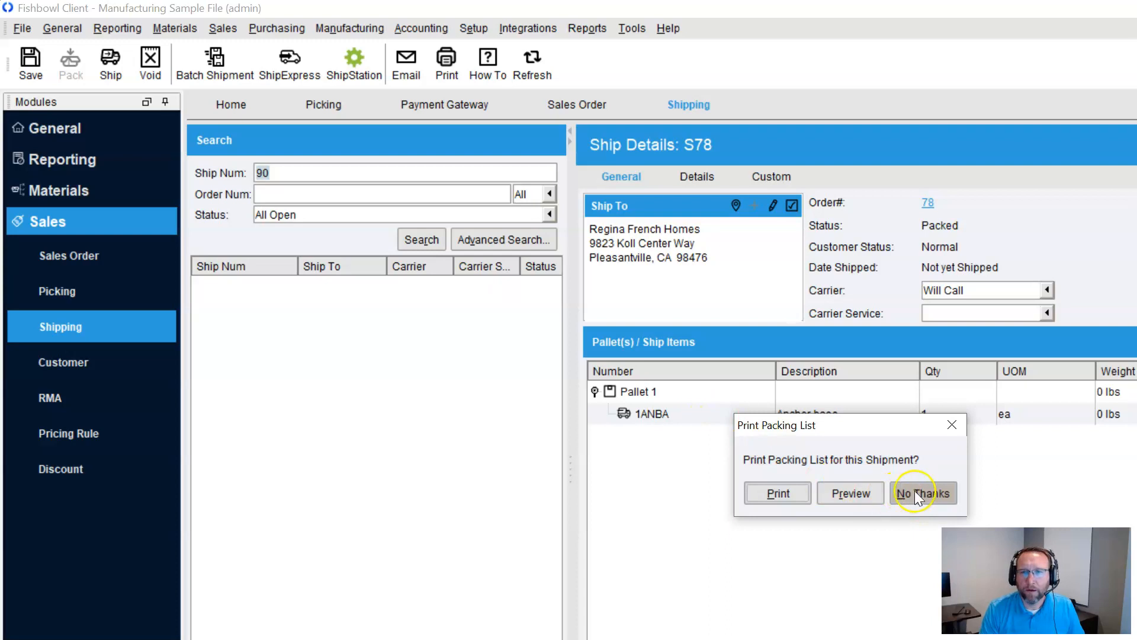
pyautogui.click(924, 493)
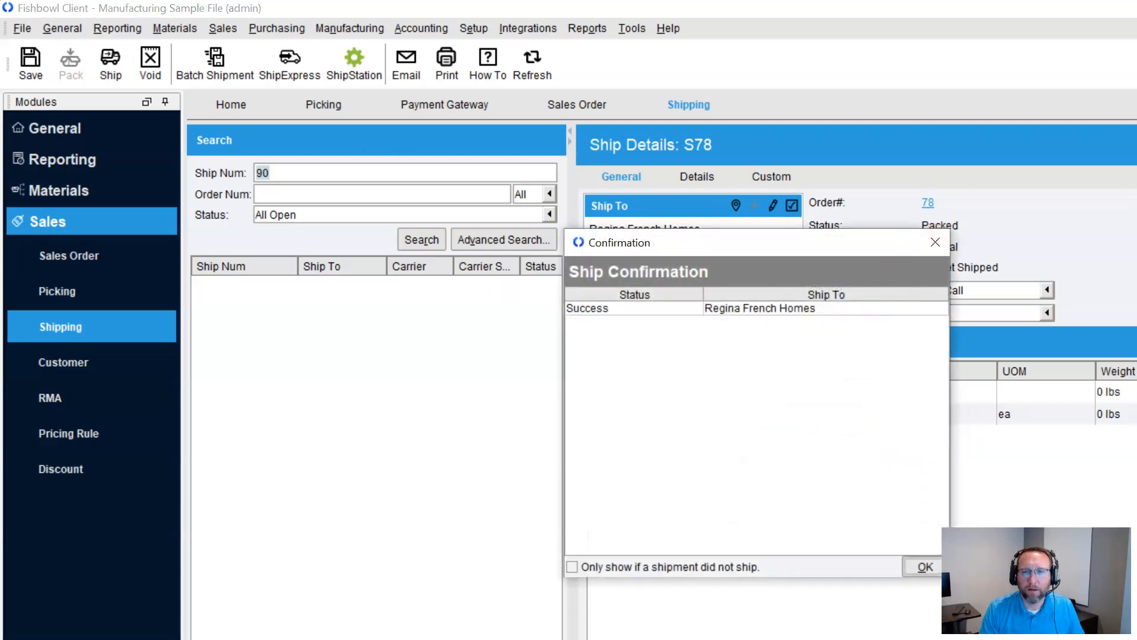
pyautogui.click(923, 567)
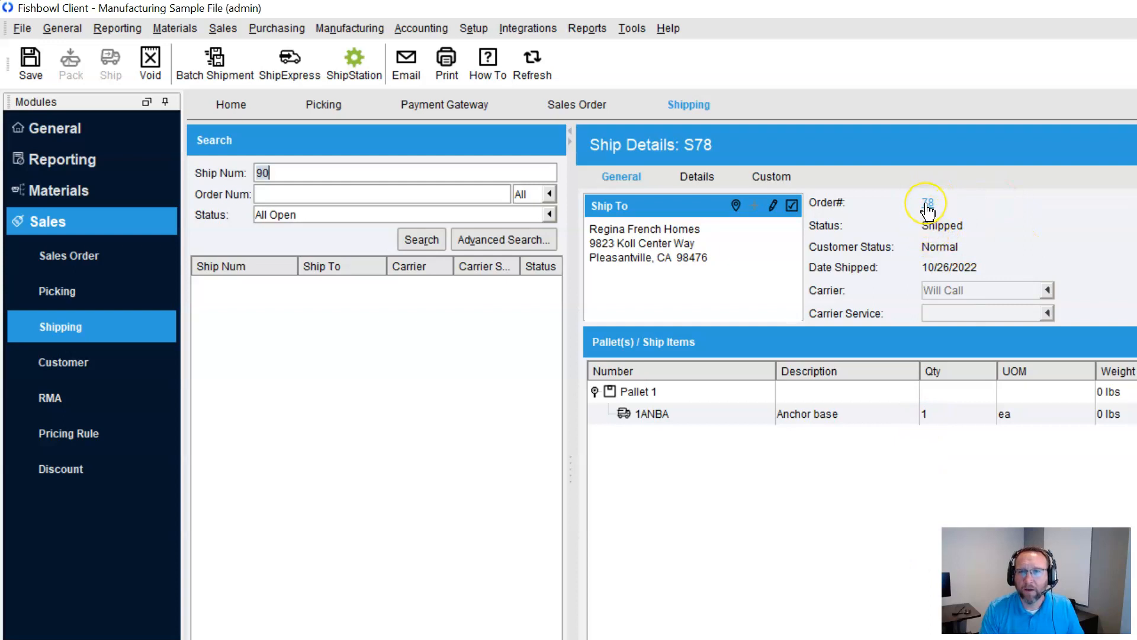
# Follow the Order# 78 link in Ship Details to bring up sales order 78.
pyautogui.click(927, 203)
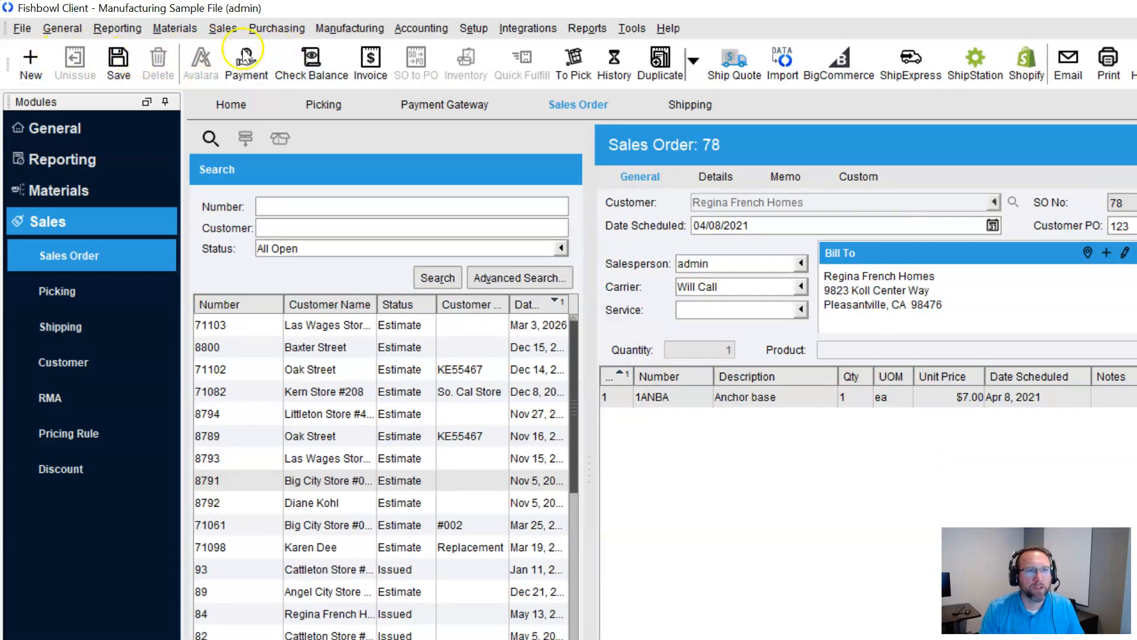
pyautogui.moveTo(772, 529)
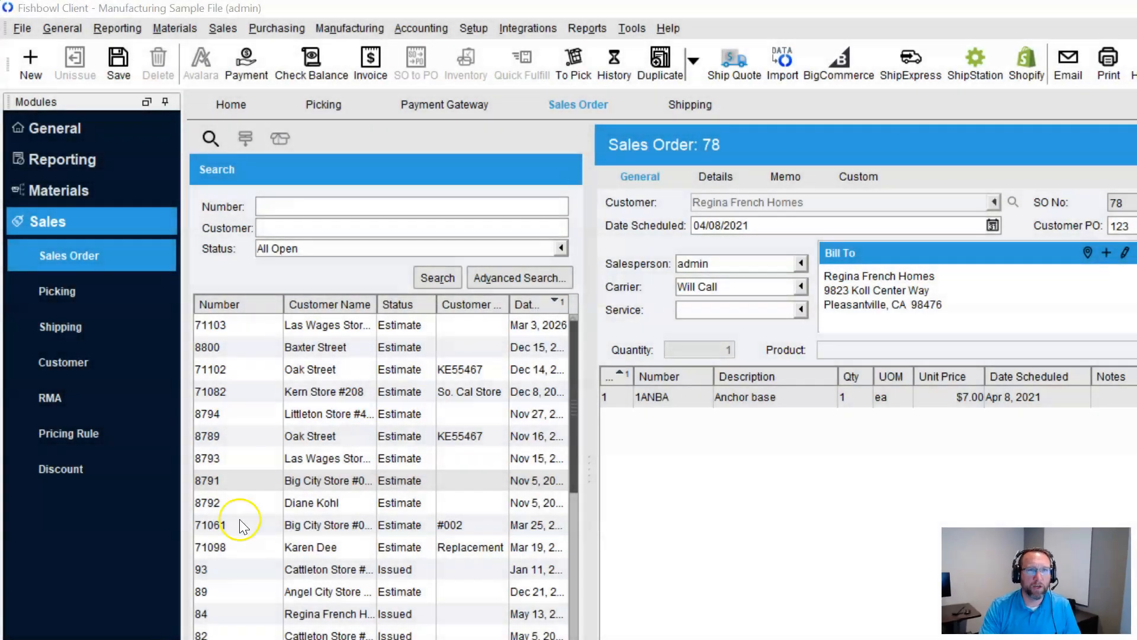
# Void shipment S78 for Regina French Homes and confirm, returning it to Entered status.
pyautogui.click(688, 104)
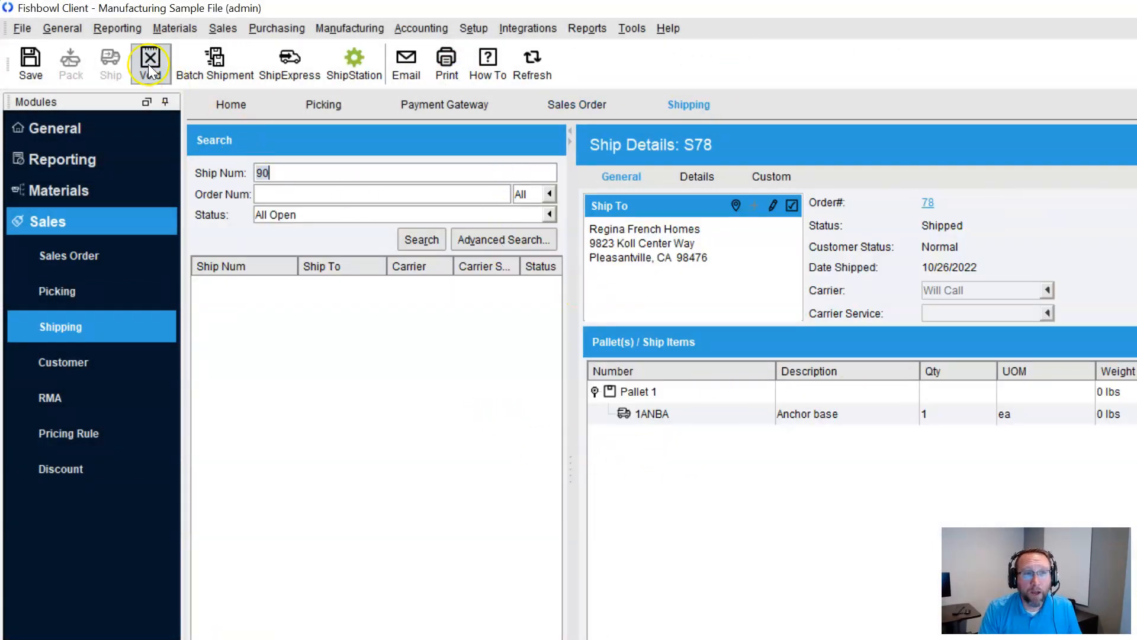
pyautogui.click(151, 62)
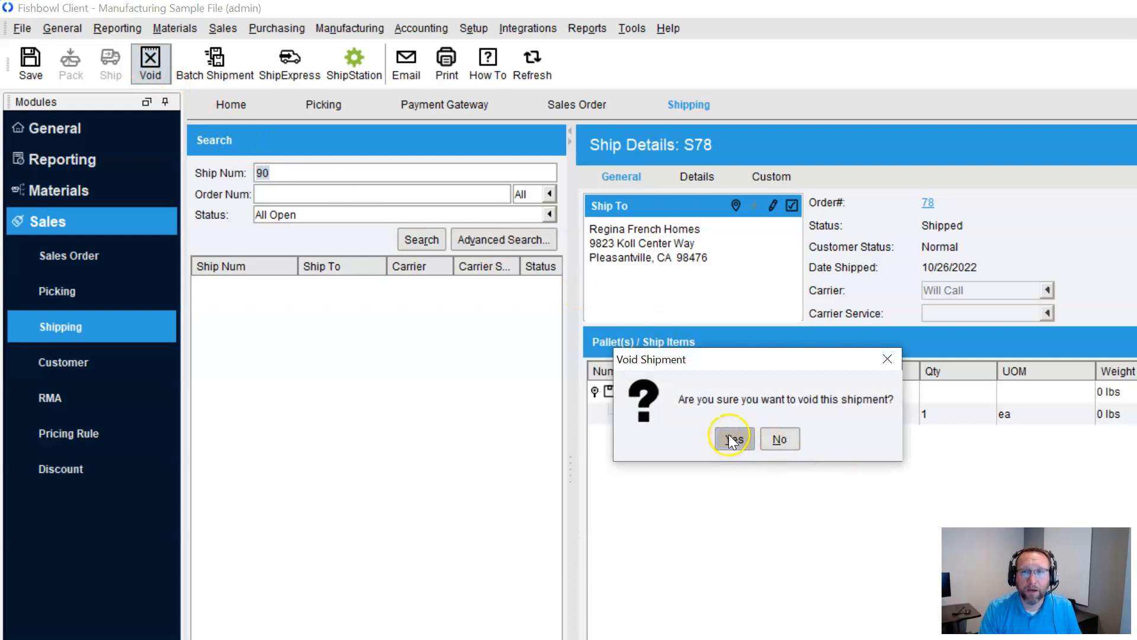
pyautogui.click(732, 439)
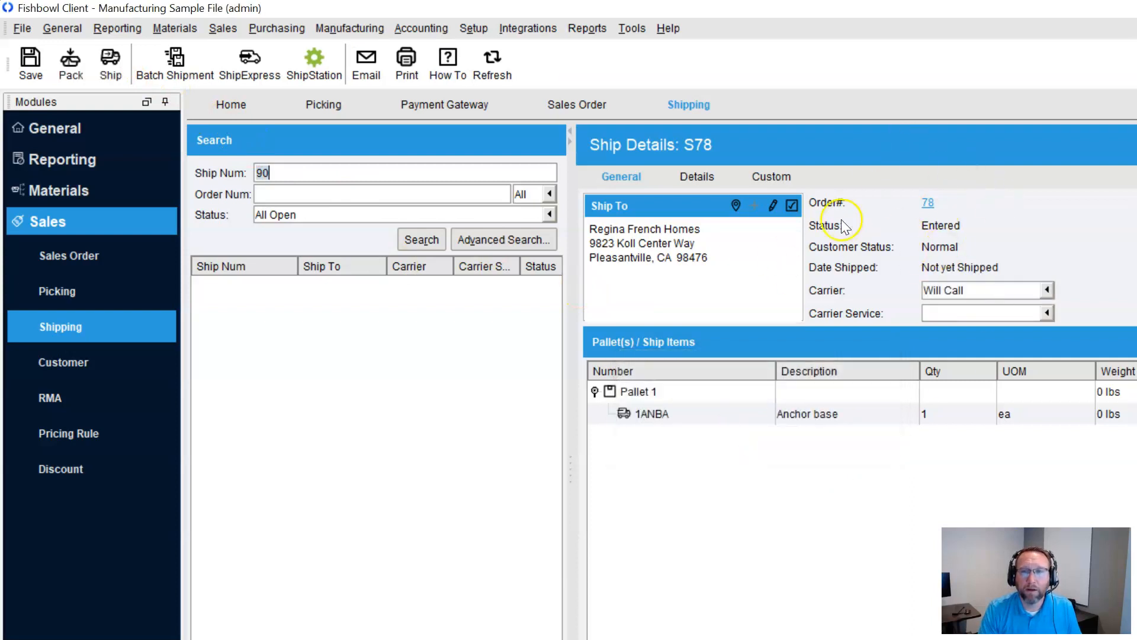